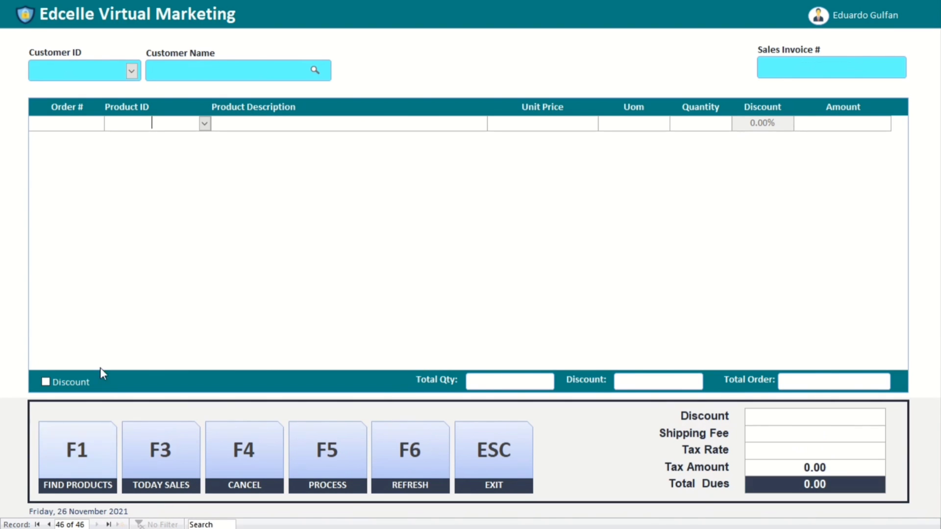
Add sales records for customers 5 and 10, then open blank Database6
left_click(131, 71)
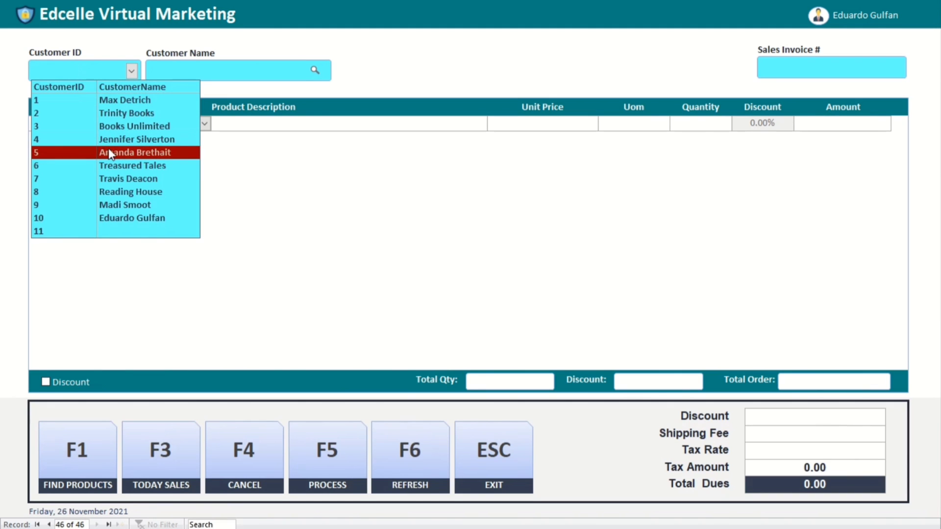
left_click(134, 152)
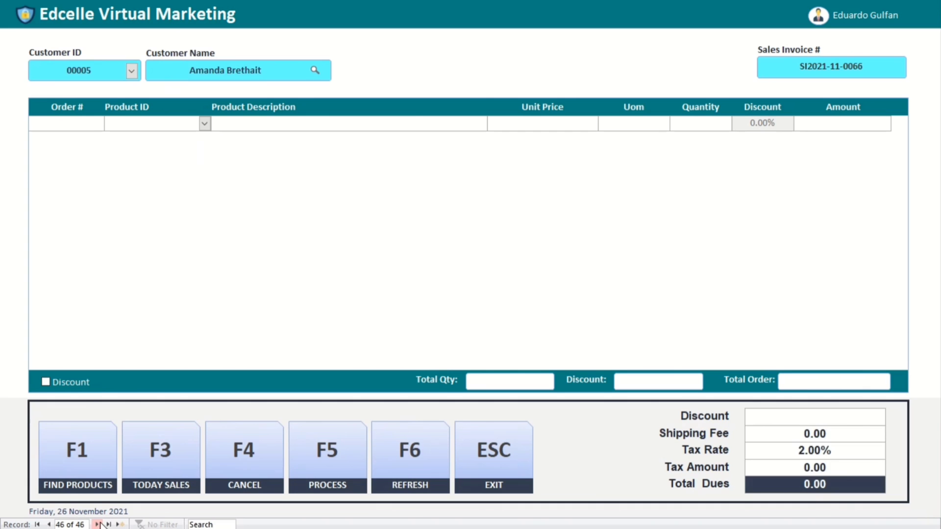
left_click(131, 70)
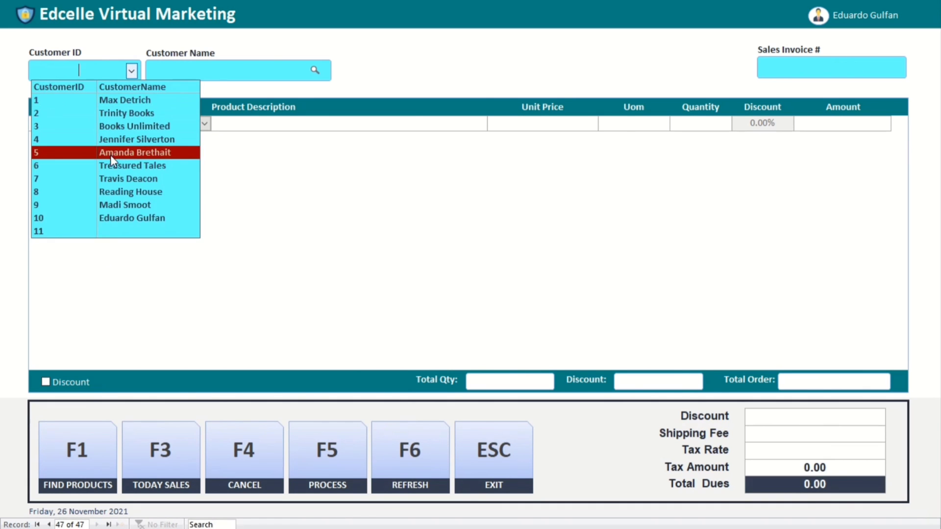
left_click(132, 218)
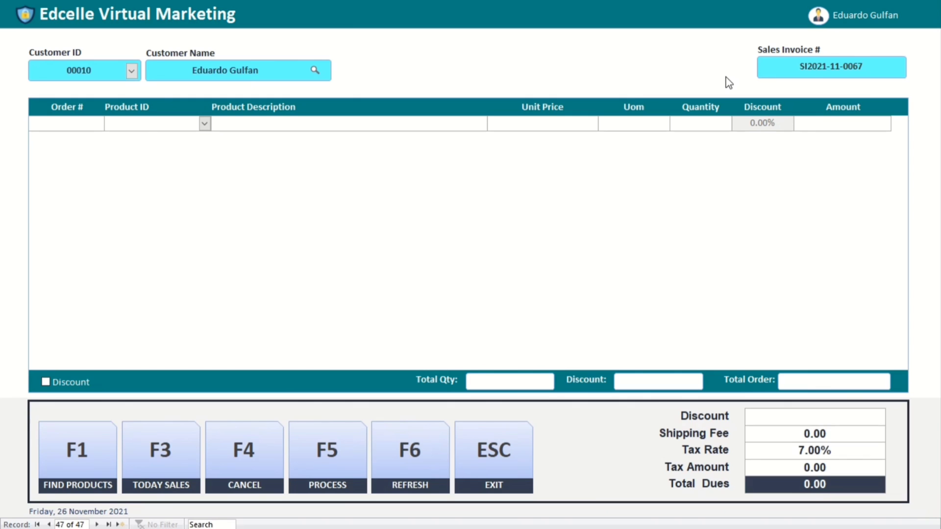
left_click(150, 123)
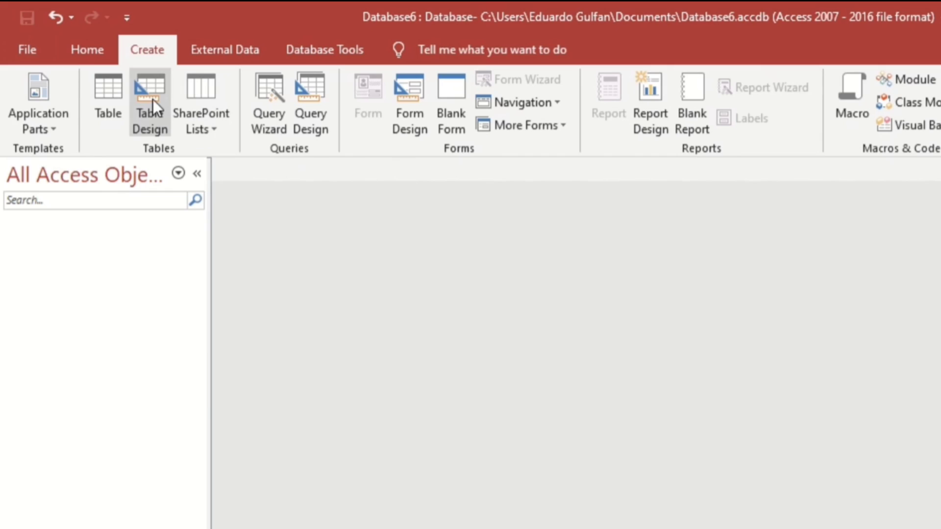
Start a new table design with fields TransNumber, SINumber and Product
left_click(149, 102)
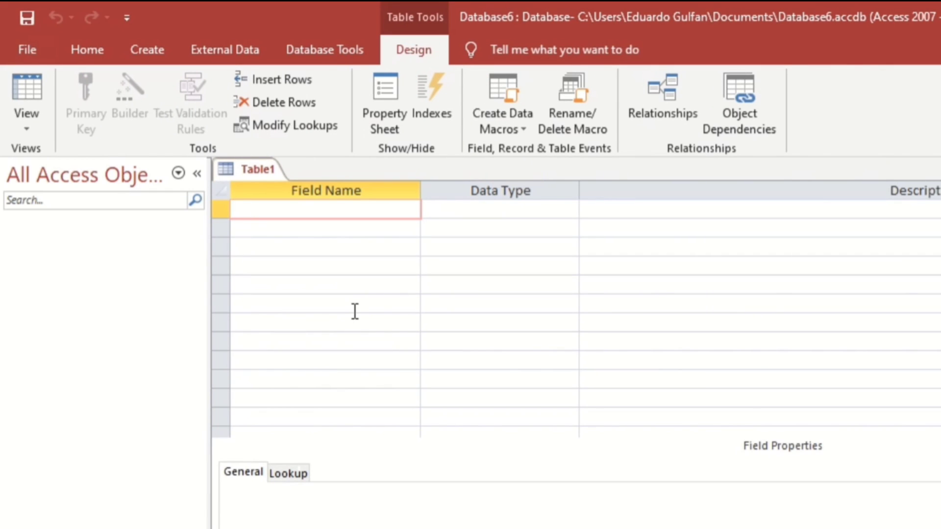
type("TransNumber")
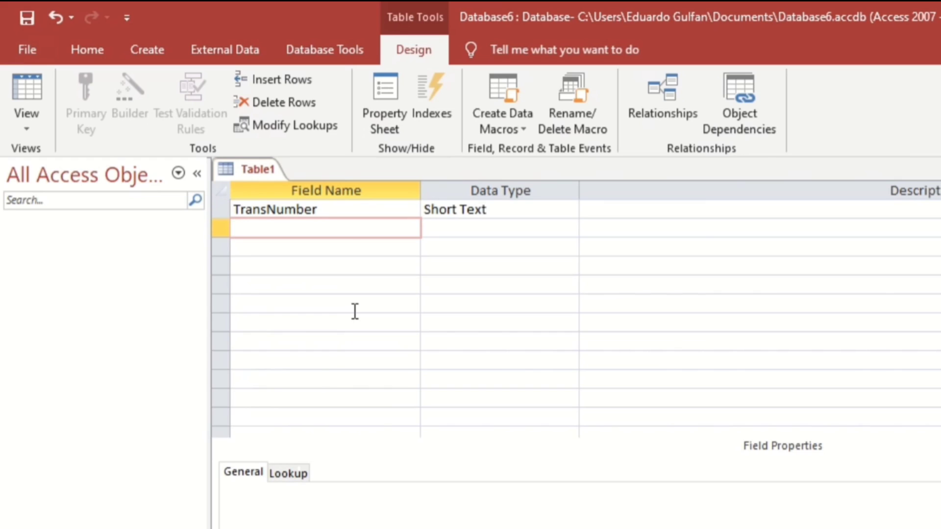
type("SINumber")
left_click(326, 246)
type("Trans")
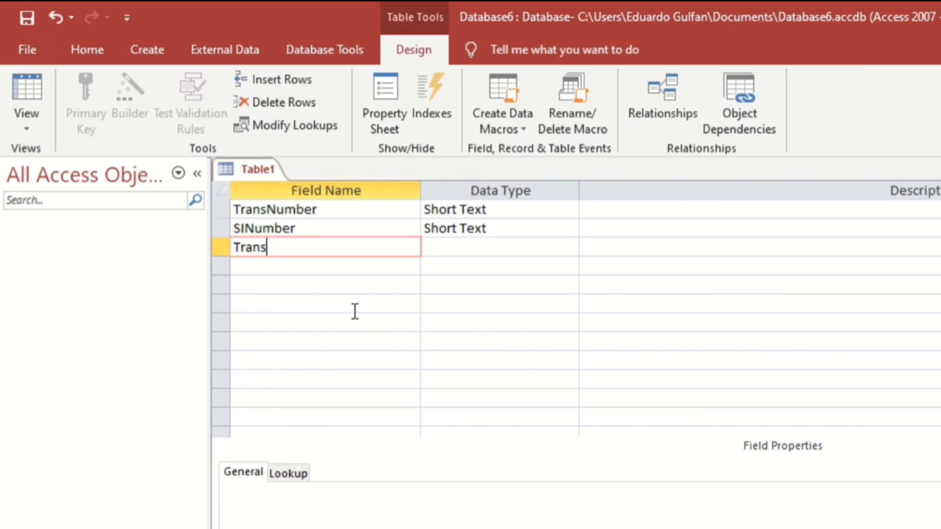
key("Enter")
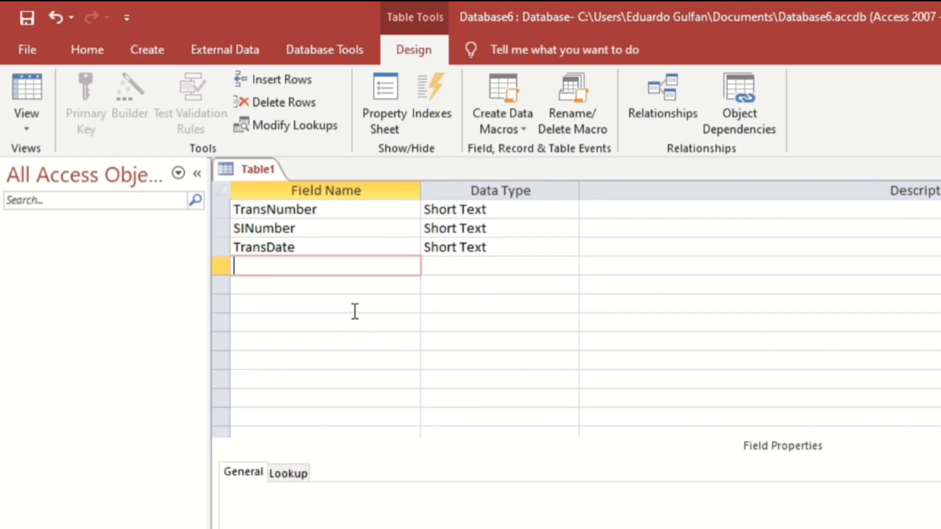
type("Product")
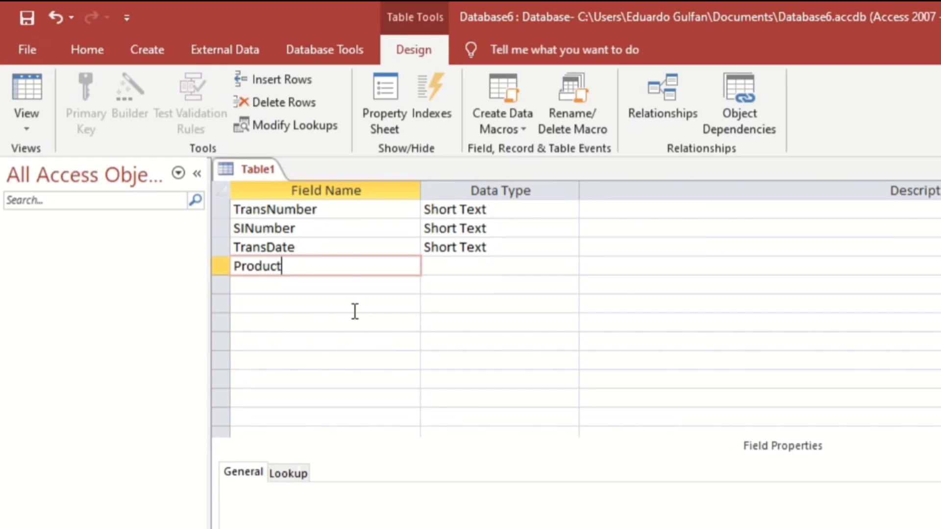
Make TransNumber an AutoNumber field and check SINumber's data type
left_click(498, 265)
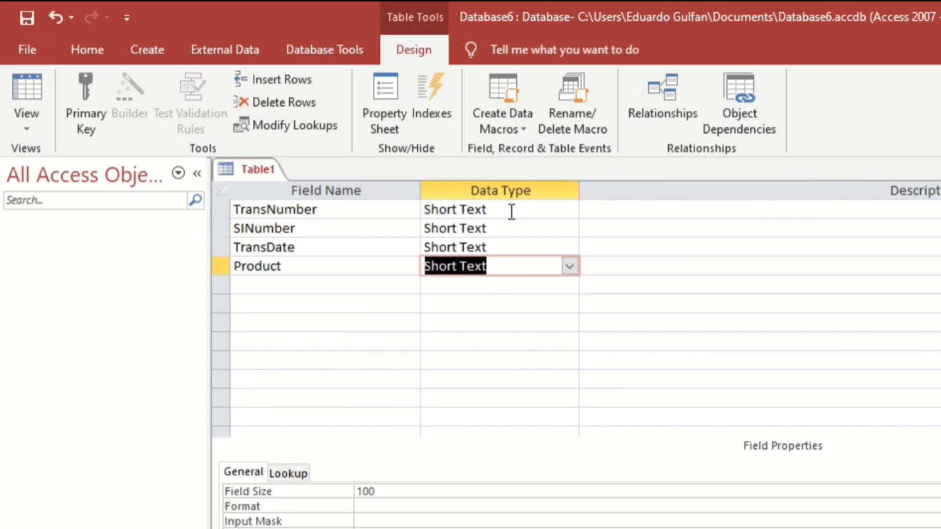
left_click(567, 208)
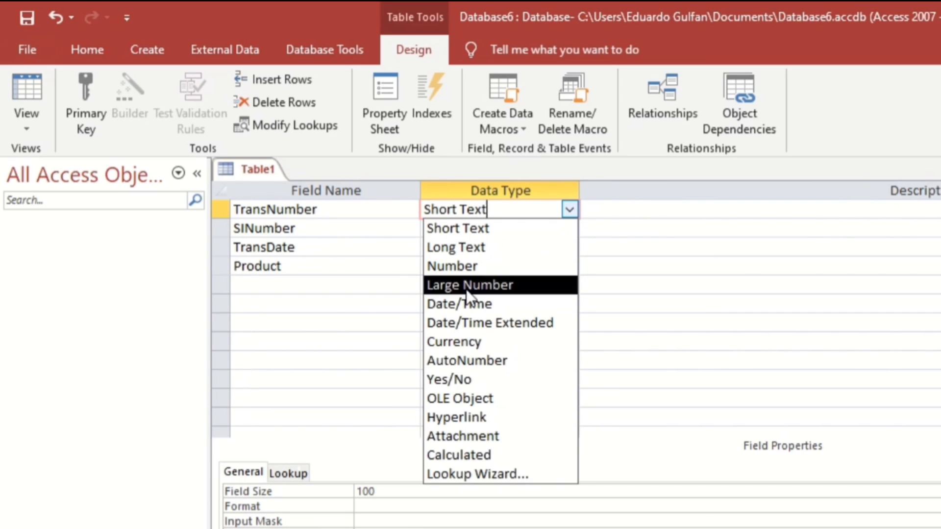
left_click(466, 360)
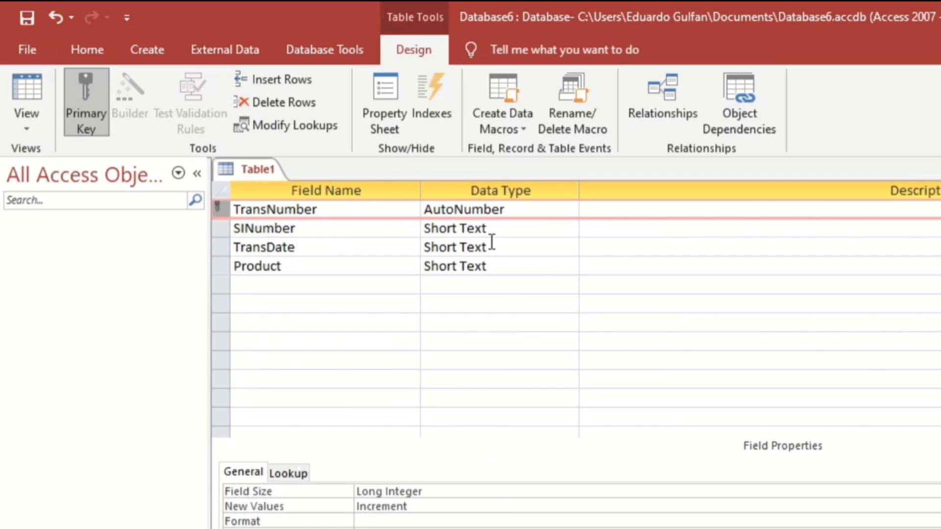
left_click(569, 228)
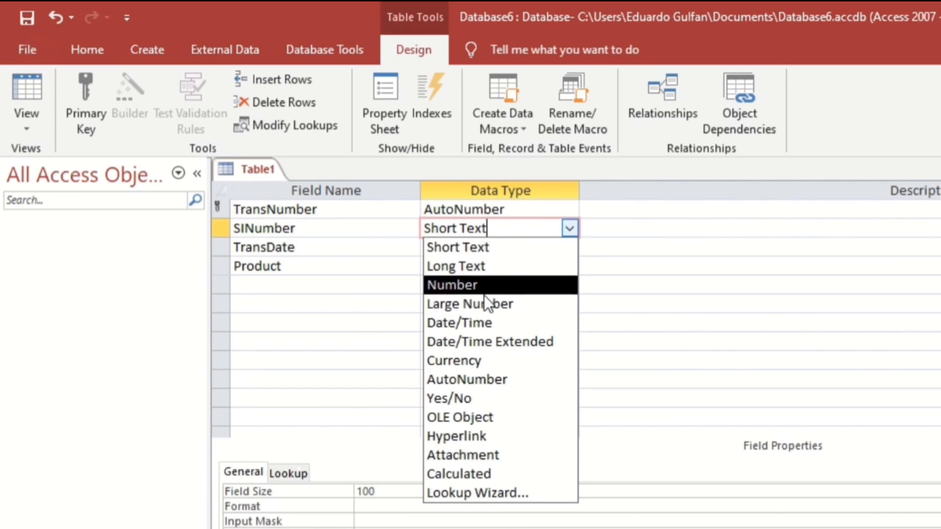
mouse_move(455, 266)
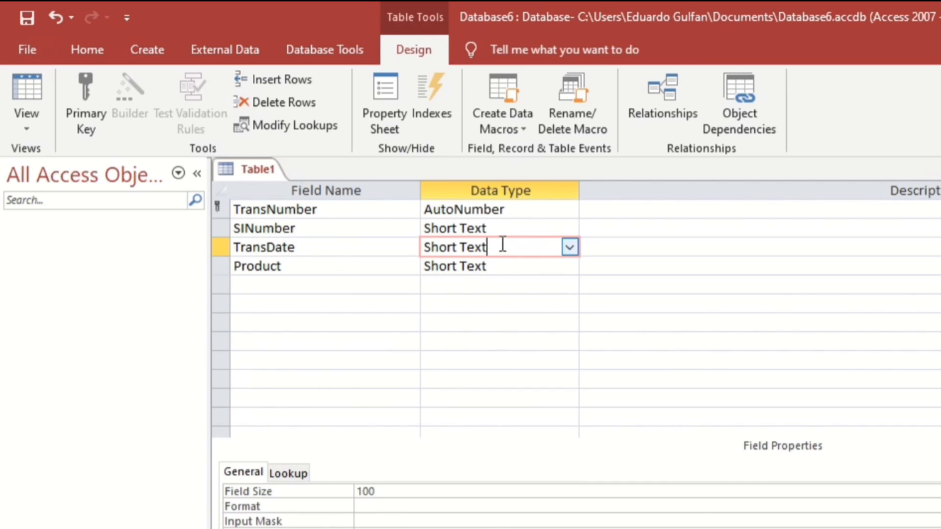
left_click(498, 228)
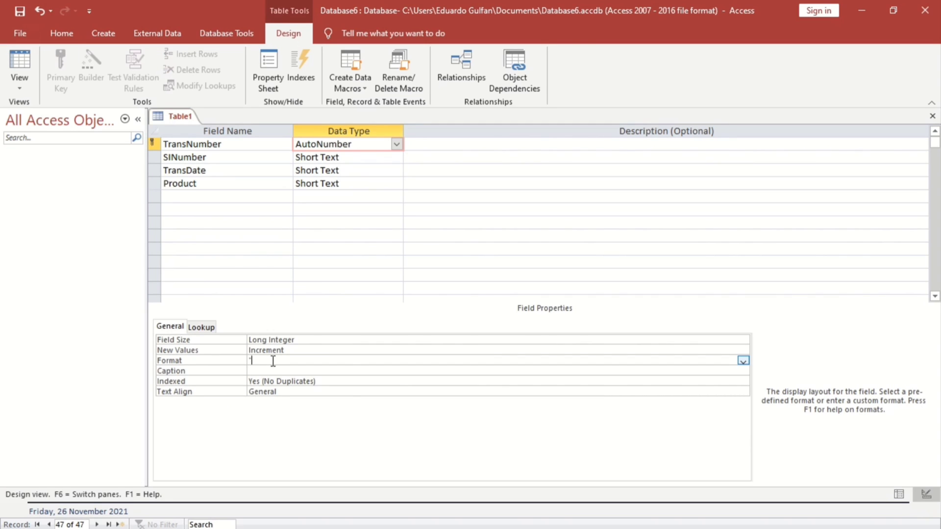
Enter "SI"00000 as TransNumber's Format property
type("SI")
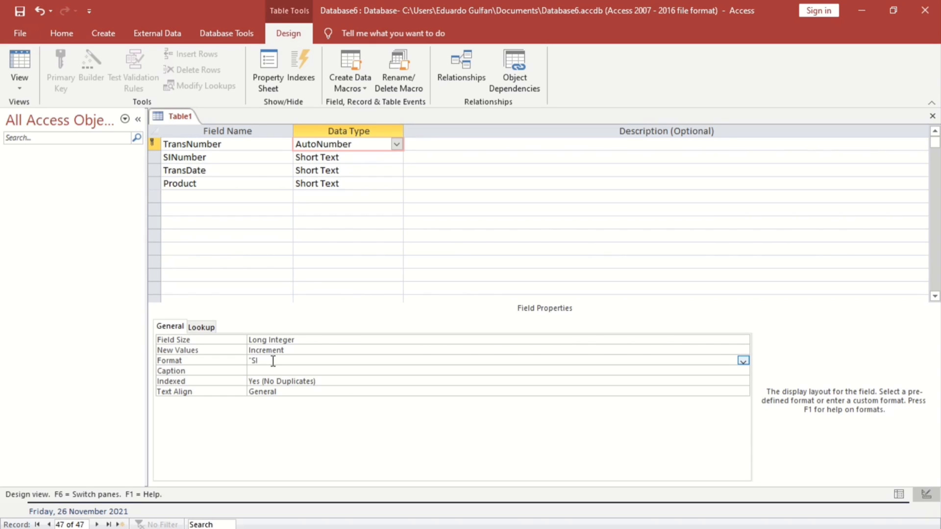
type("\"")
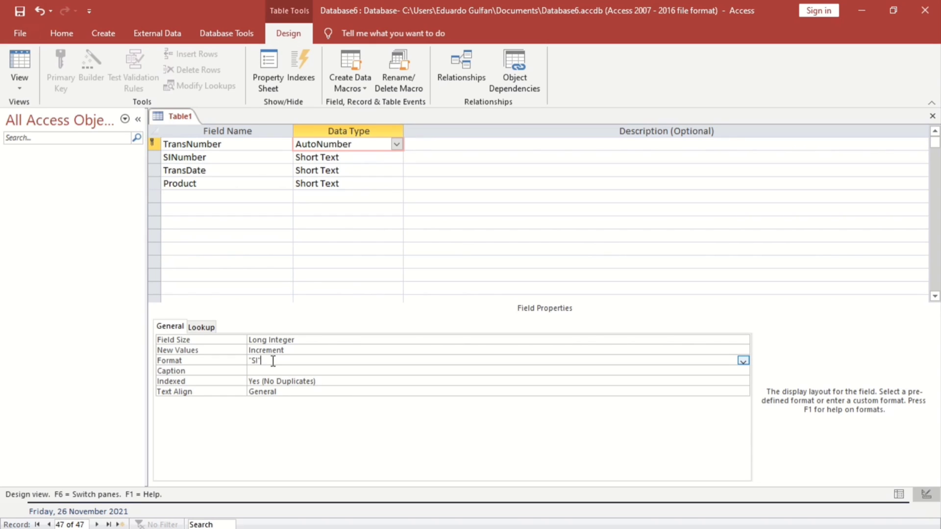
type("00")
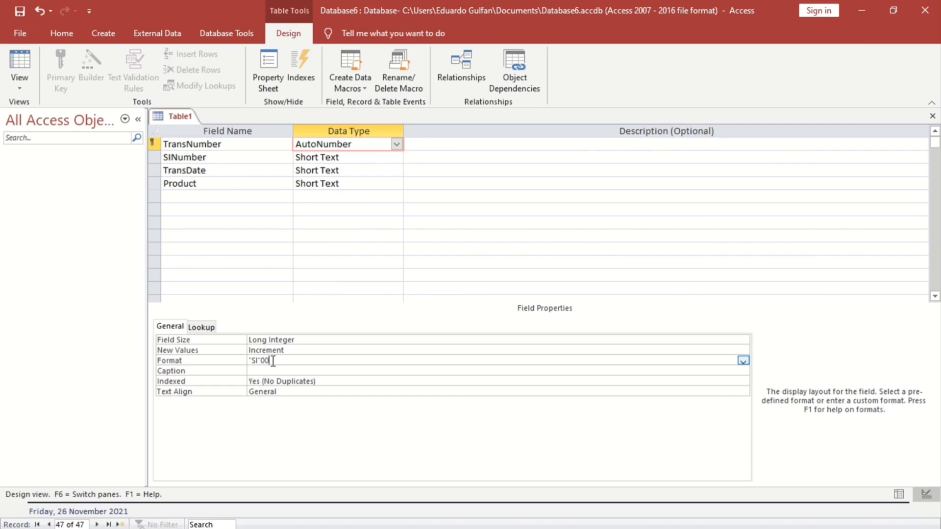
type("000")
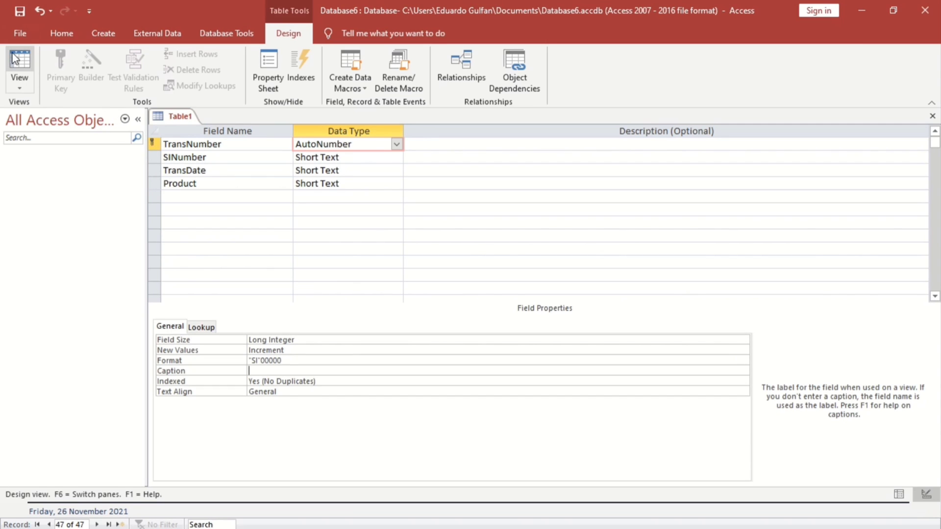
Save the table as Sales and switch to Datasheet View
left_click(19, 63)
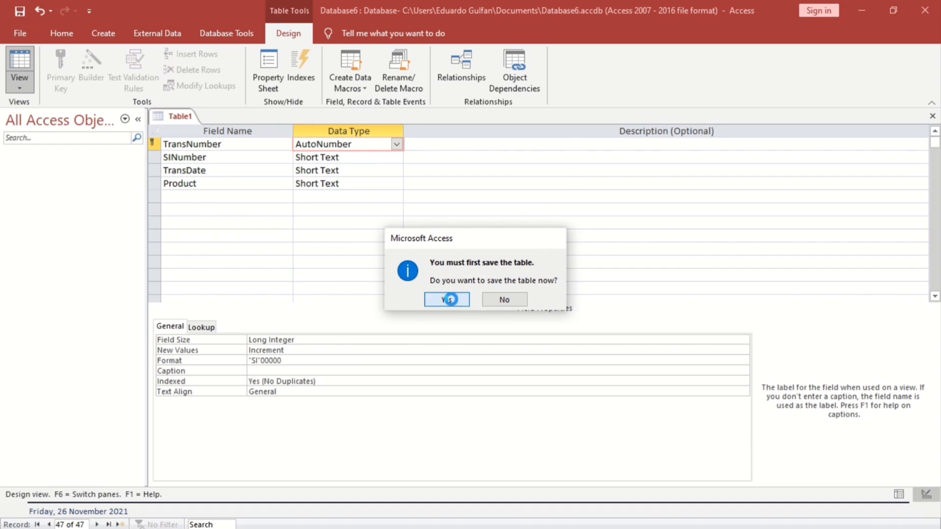
left_click(446, 298)
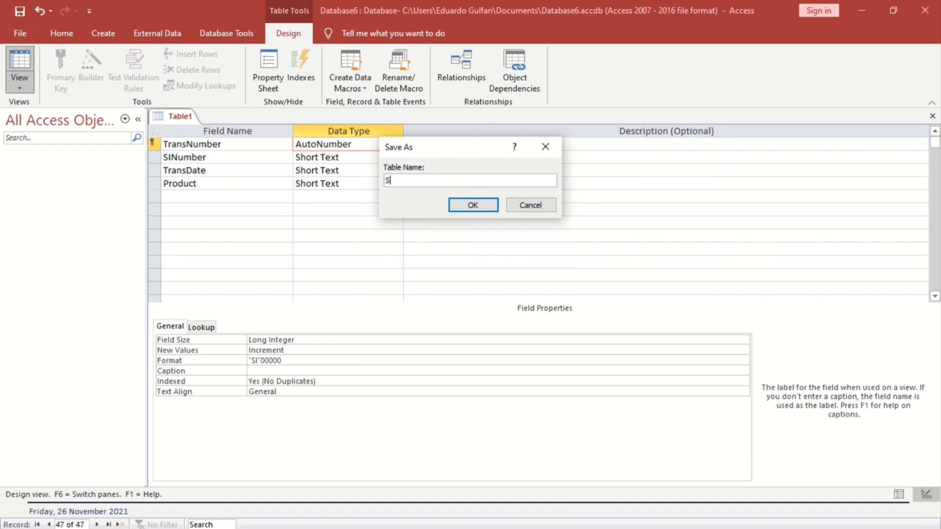
left_click(471, 205)
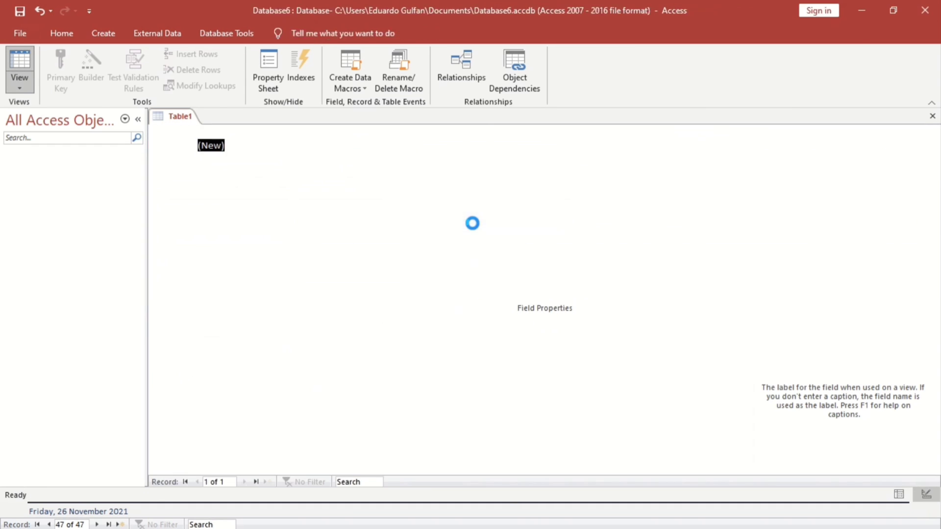
Enter test SINumber values 1234 and wpwrwrwr in new Sales records
left_click(19, 67)
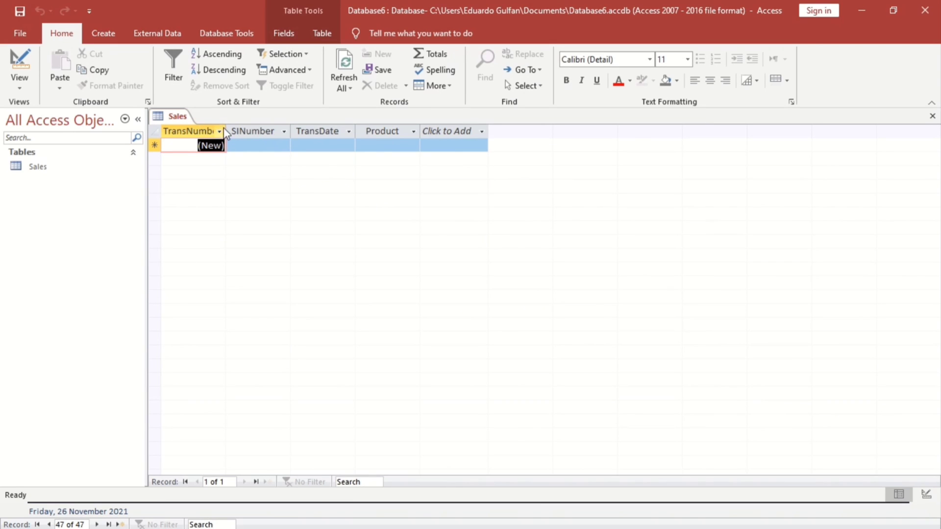
left_click(259, 145)
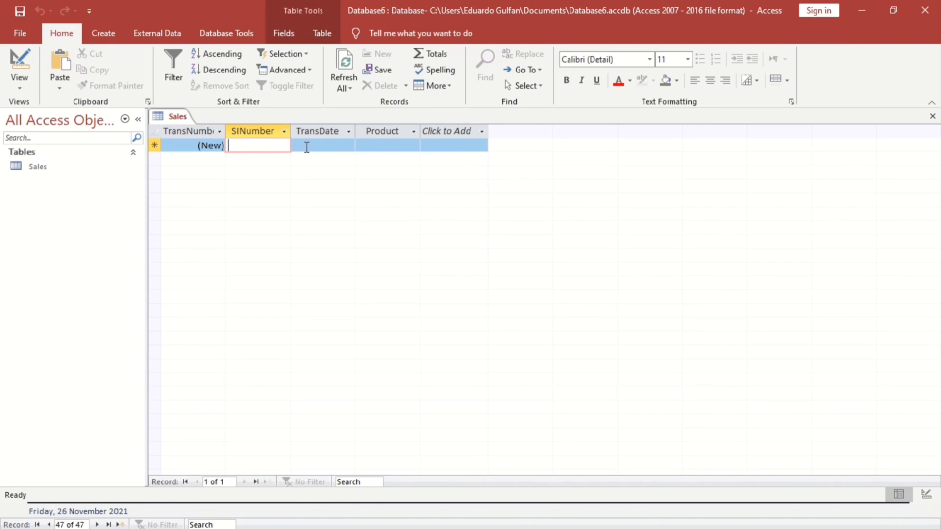
type("1234")
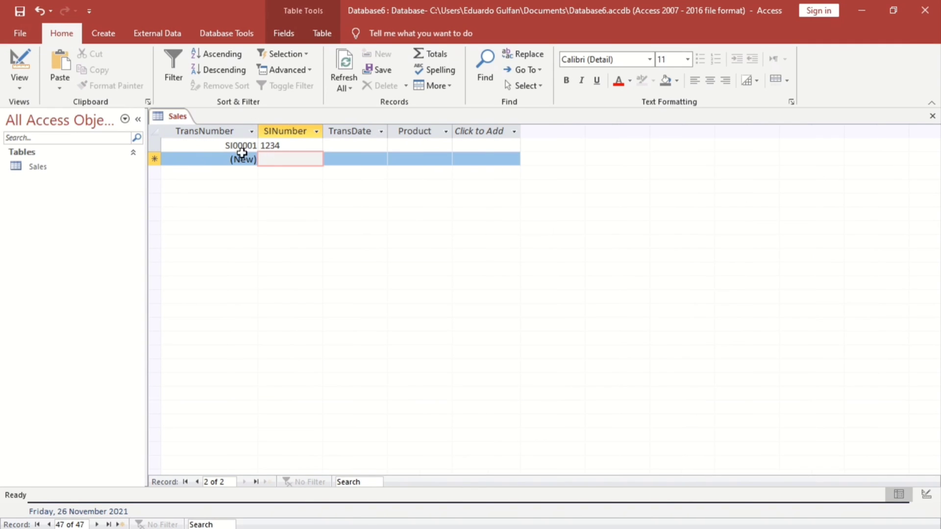
mouse_move(273, 164)
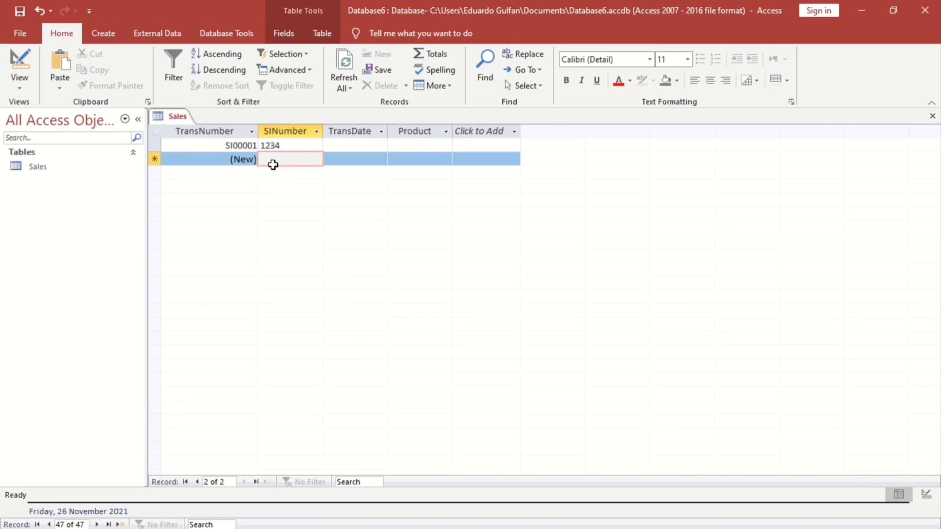
type("wpwrwrwr")
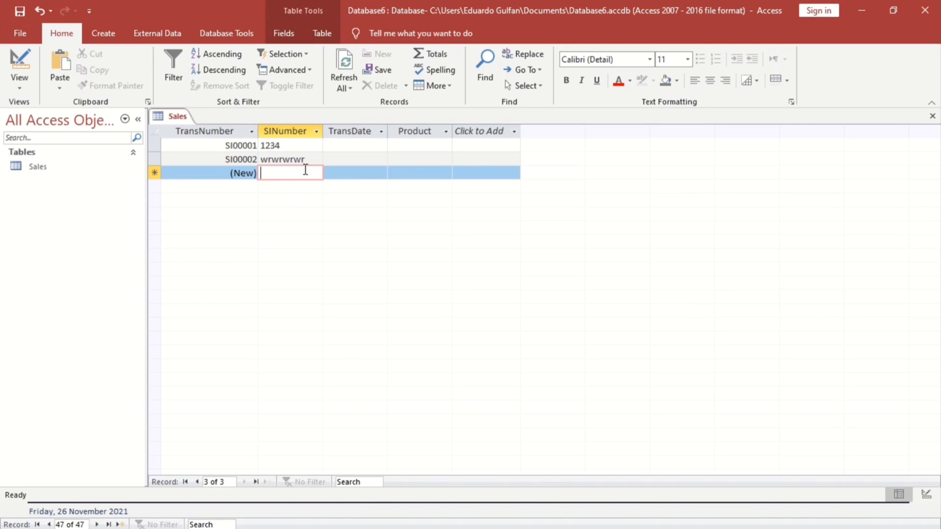
mouse_move(286, 161)
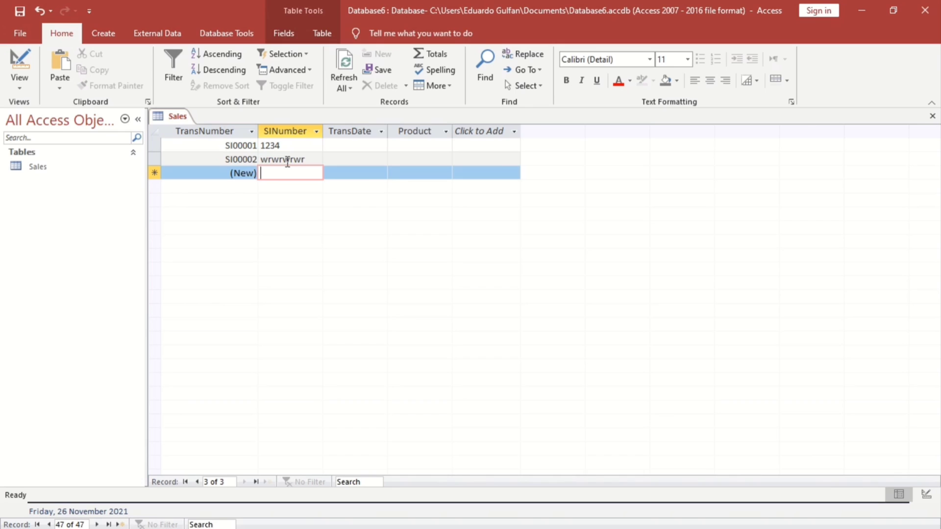
mouse_move(763, 146)
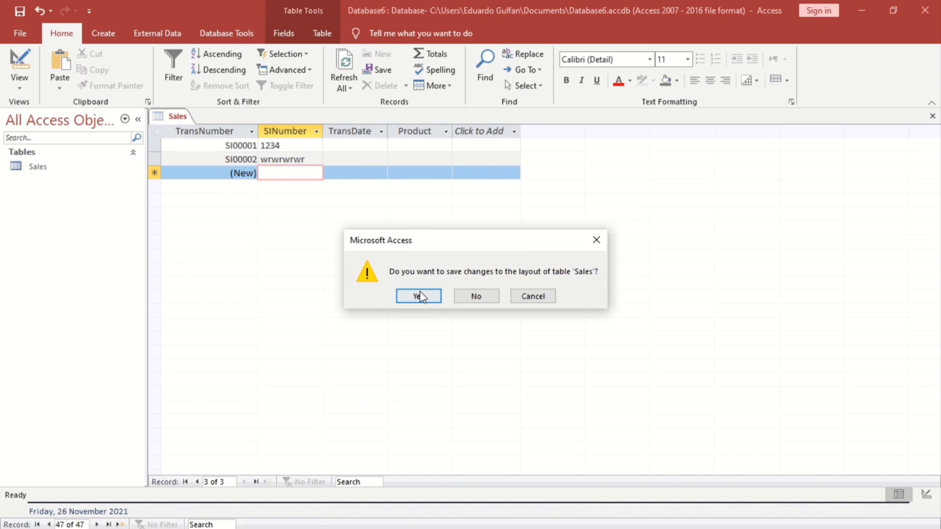
Save the Sales layout, create a form from Sales, and switch it to Design View
left_click(418, 296)
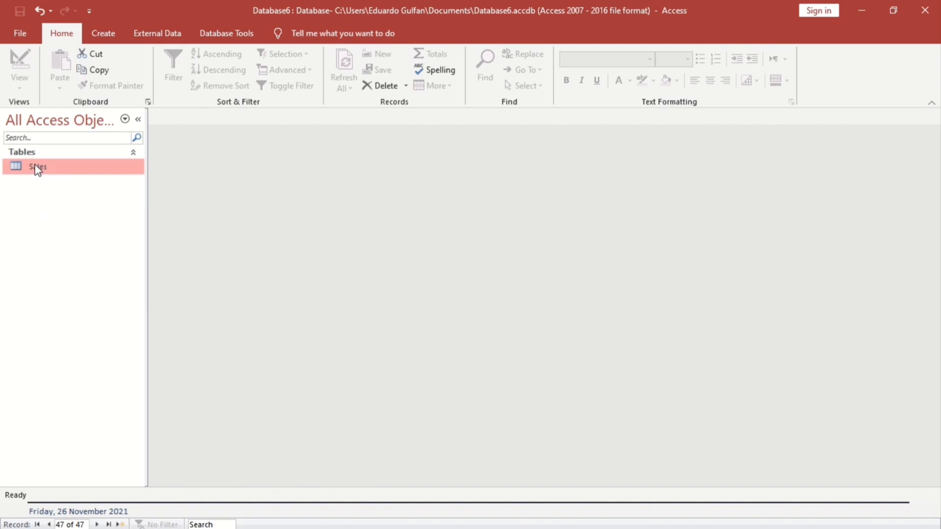
left_click(102, 33)
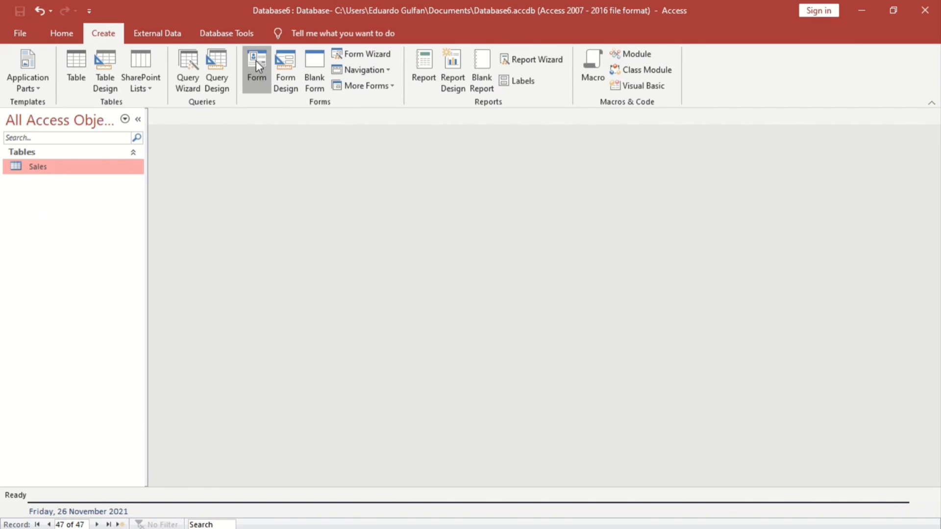
left_click(256, 70)
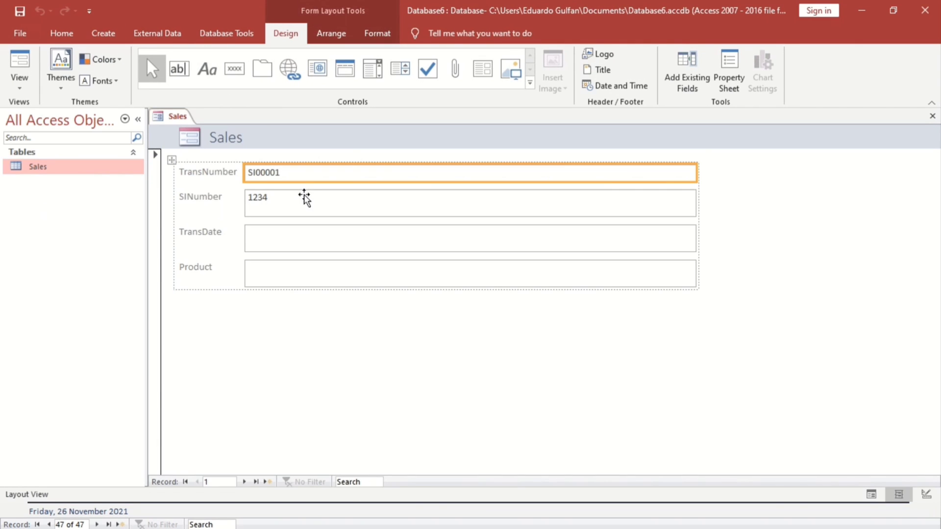
right_click(303, 198)
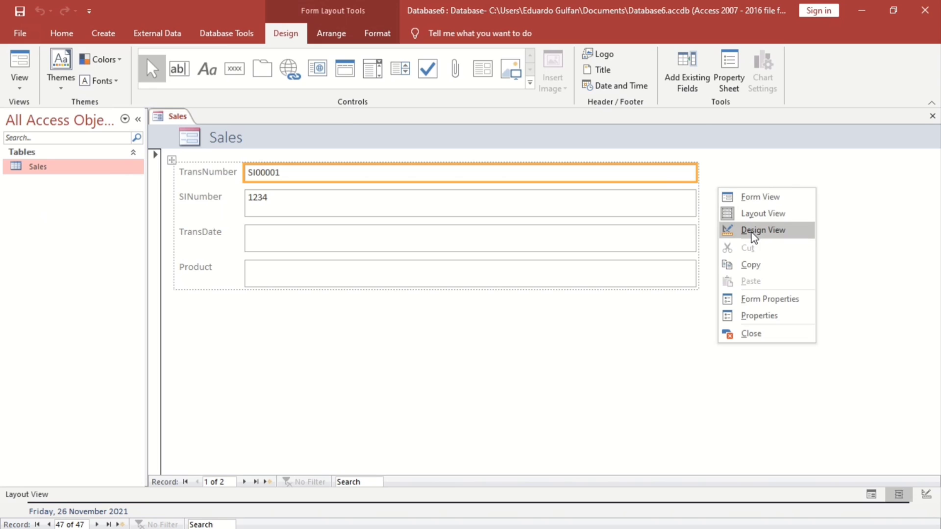
left_click(762, 230)
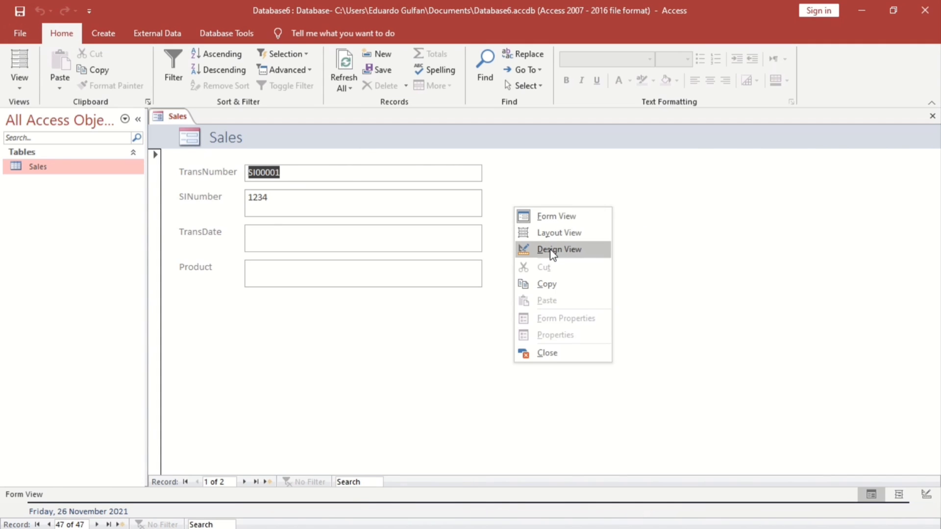
left_click(558, 249)
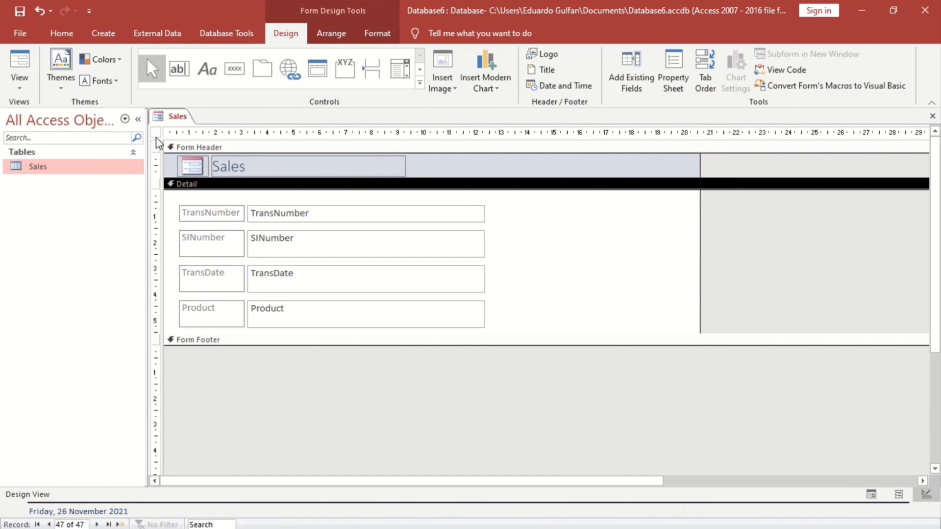
mouse_move(160, 137)
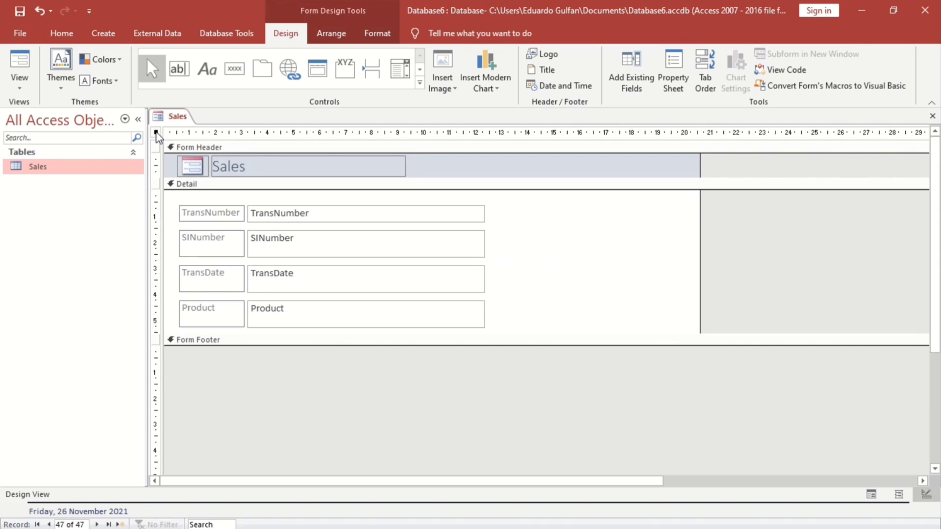
Open the Sales form's Property Sheet on the Event tab
right_click(157, 135)
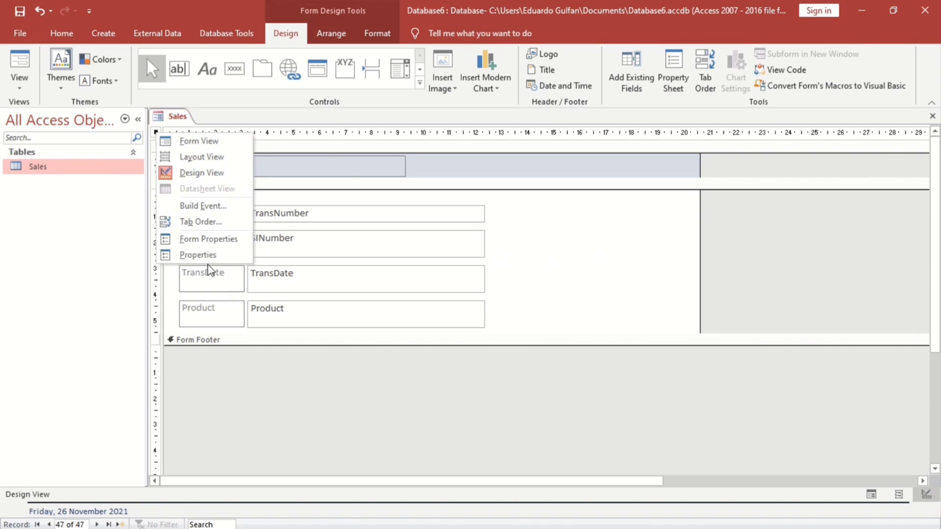
left_click(208, 238)
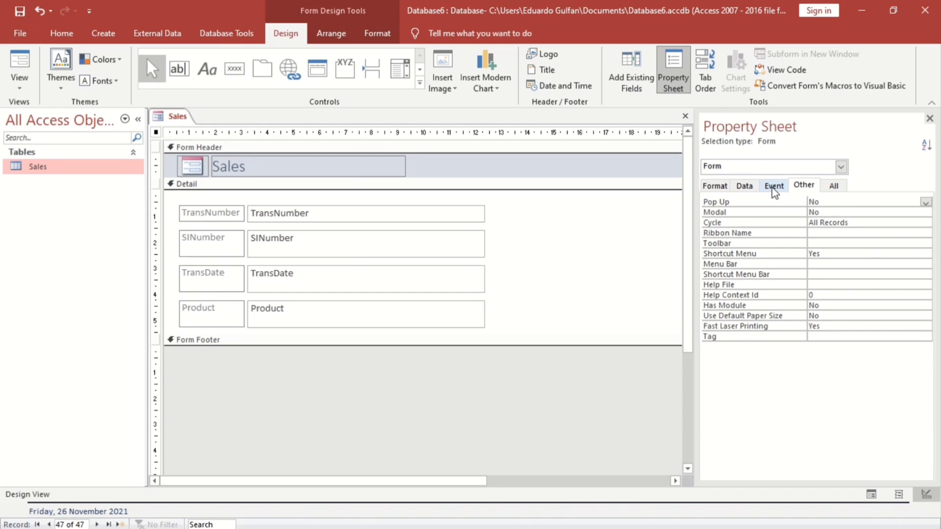
left_click(773, 185)
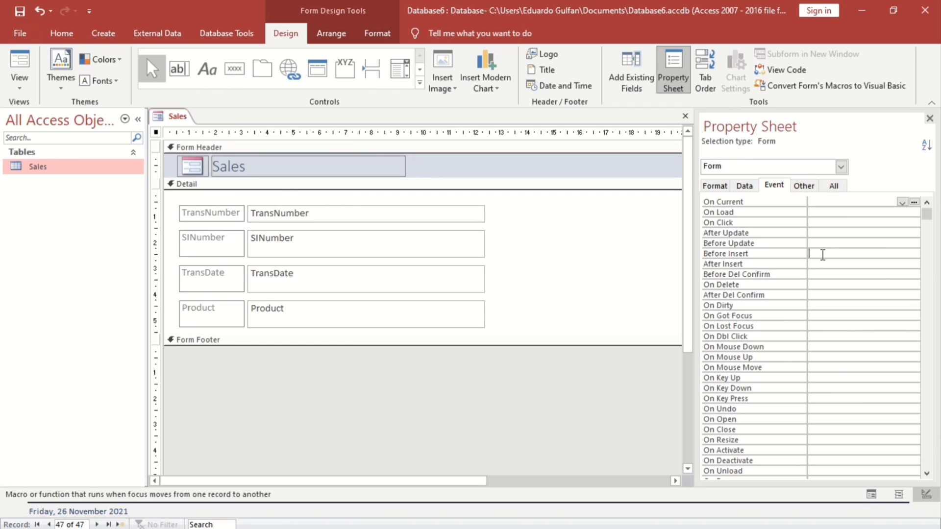
Attach a Code Builder VBA procedure to the form's Before Insert event
left_click(839, 253)
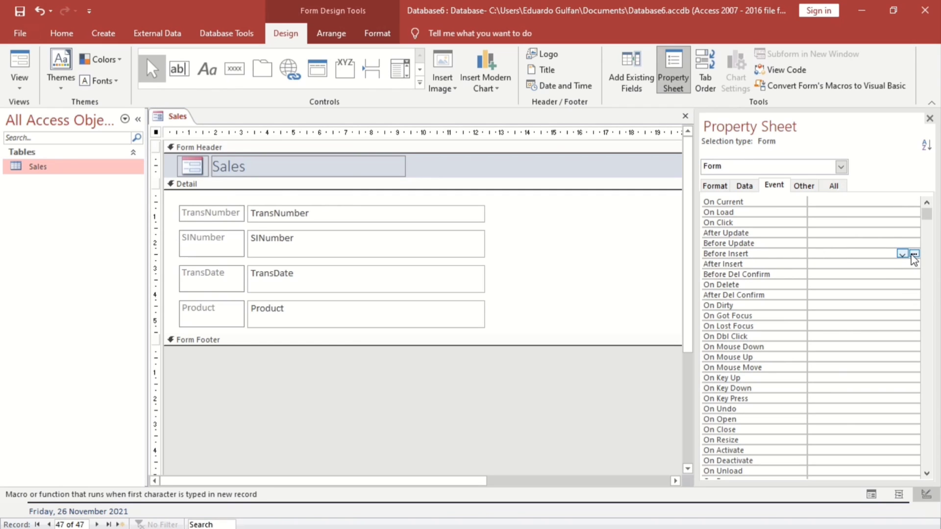
left_click(913, 253)
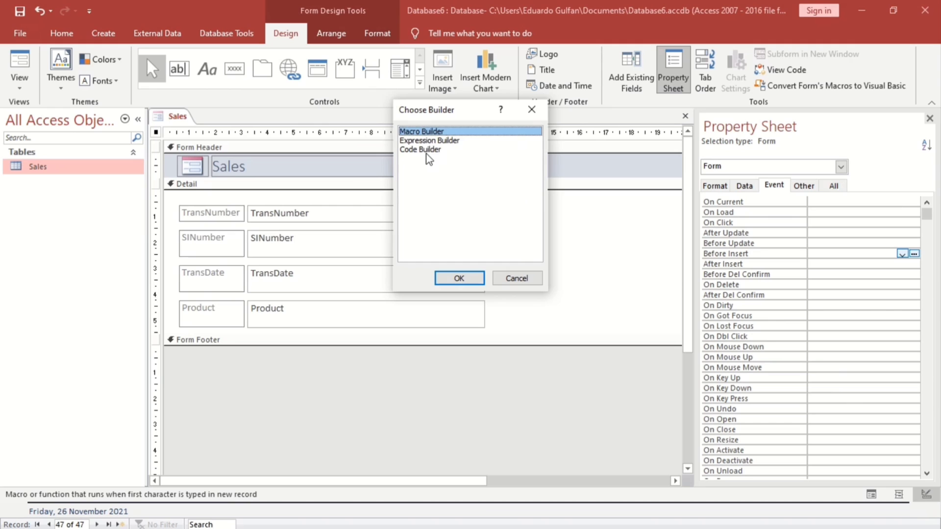
left_click(420, 149)
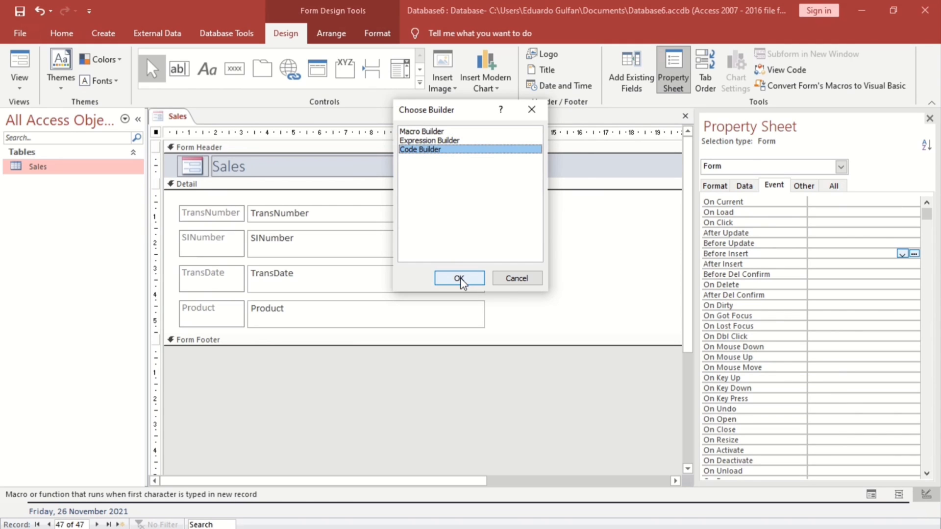
left_click(459, 277)
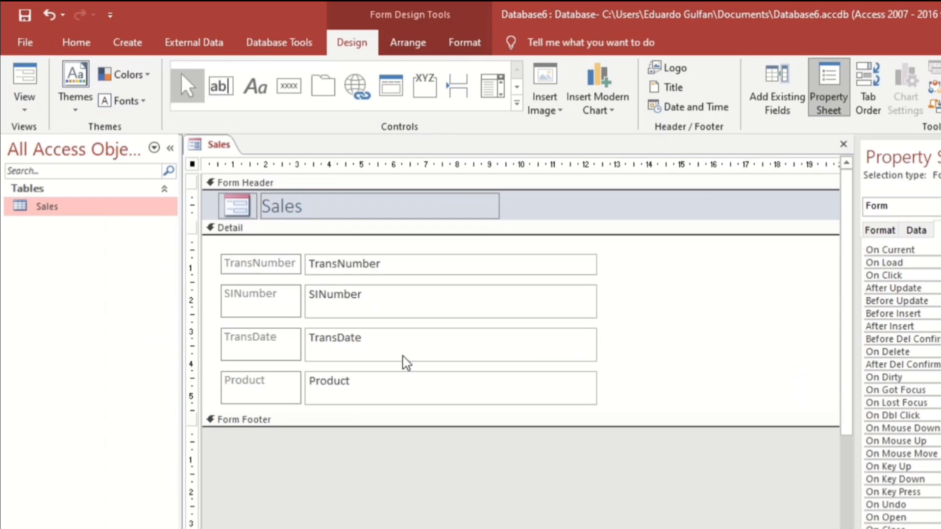
mouse_move(334, 310)
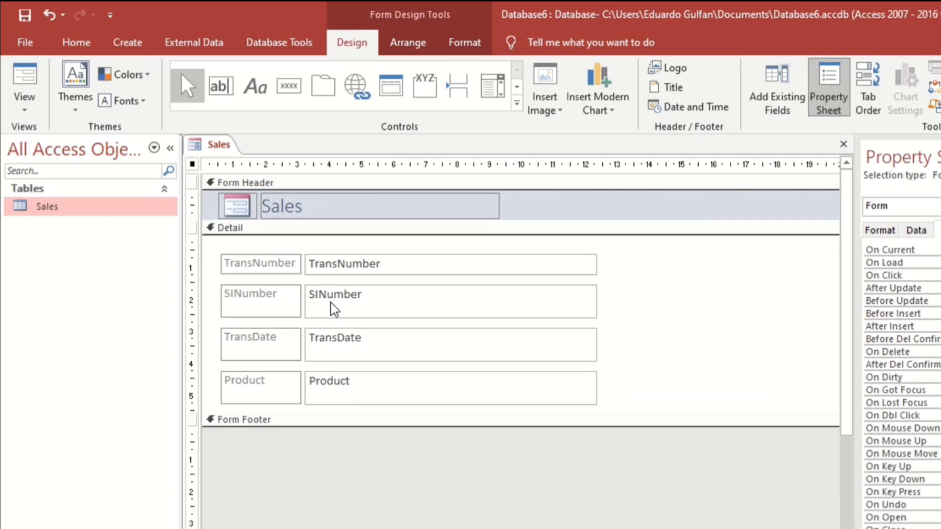
left_click(897, 312)
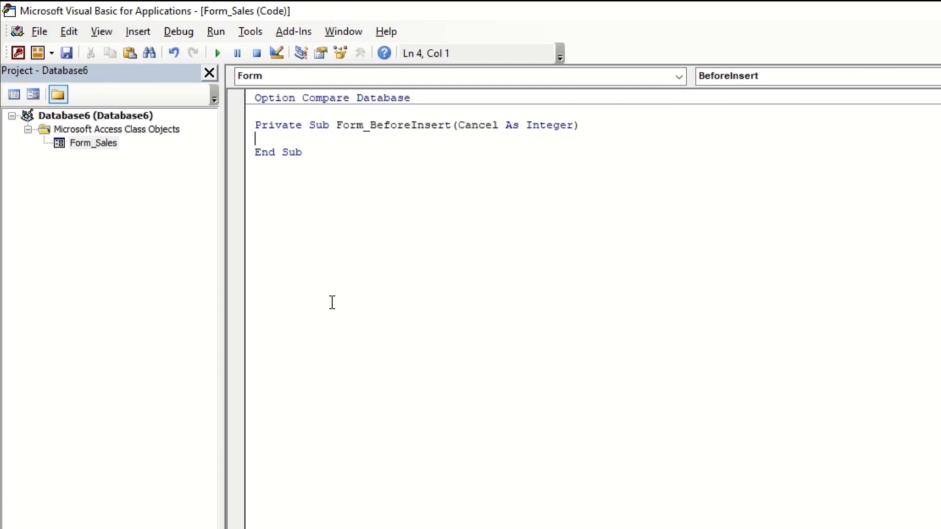
Write me.SINumber = Format(Date,"yyyy") in Form_BeforeInsert
type("me.si")
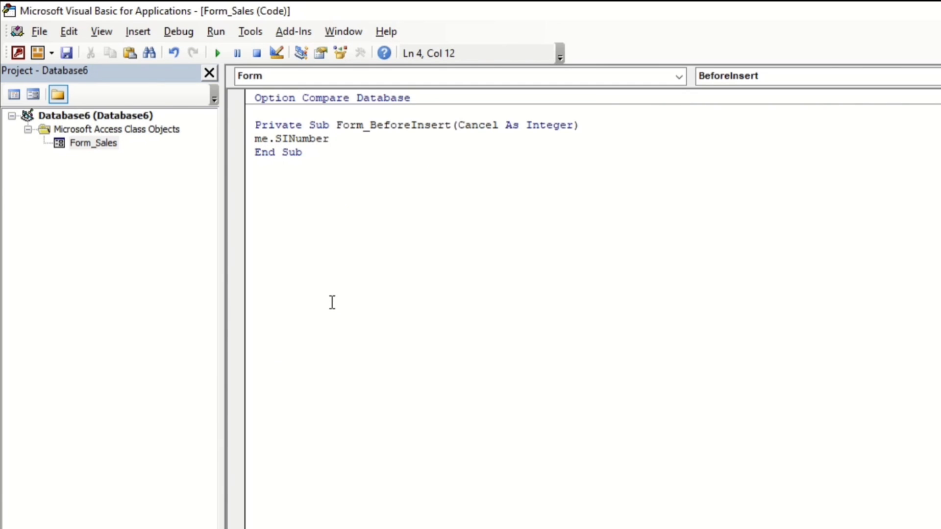
type("=")
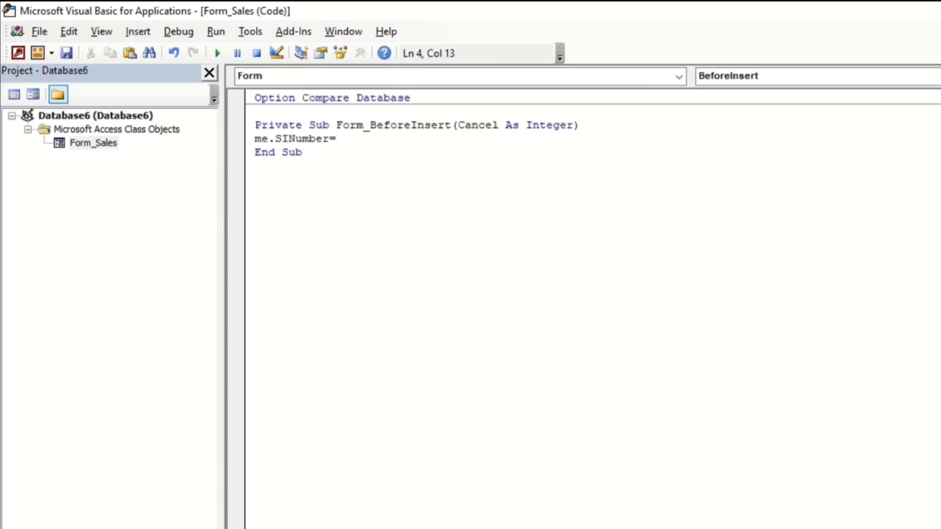
type("format(")
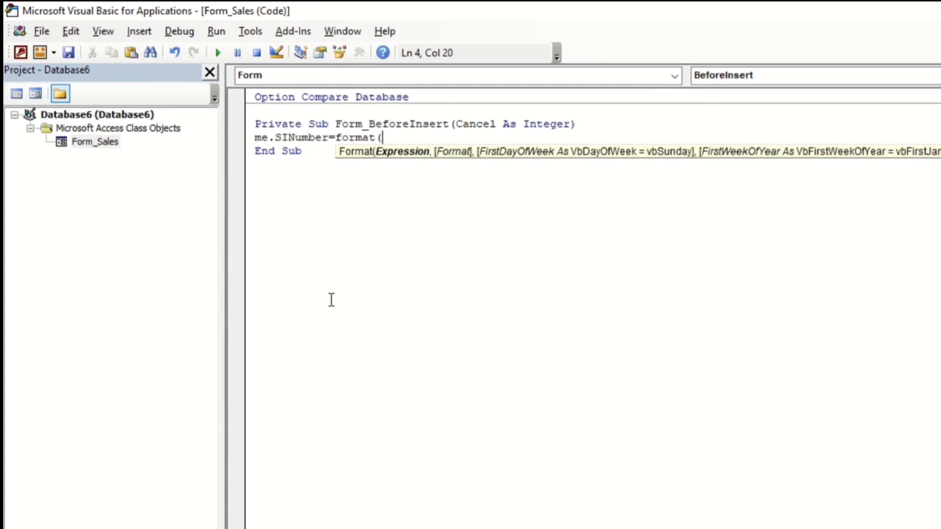
type("Date,")
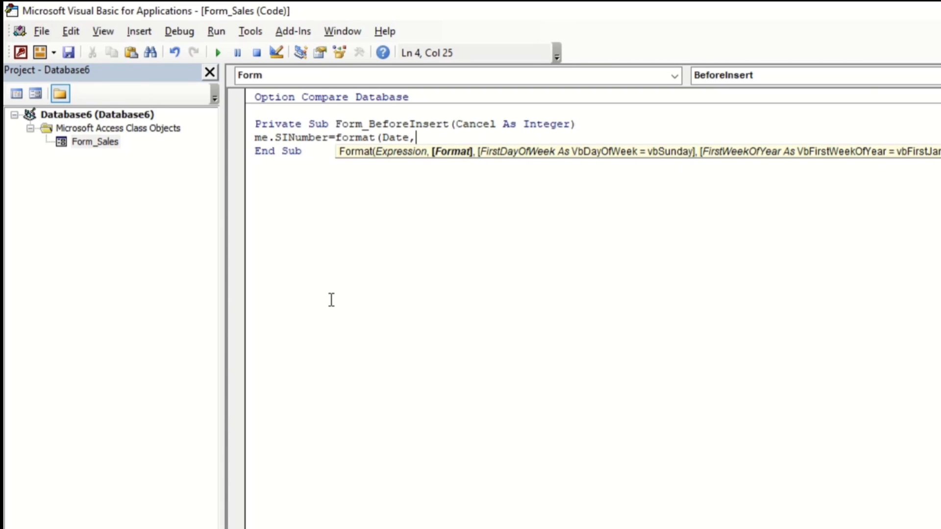
type("\"yyyy")
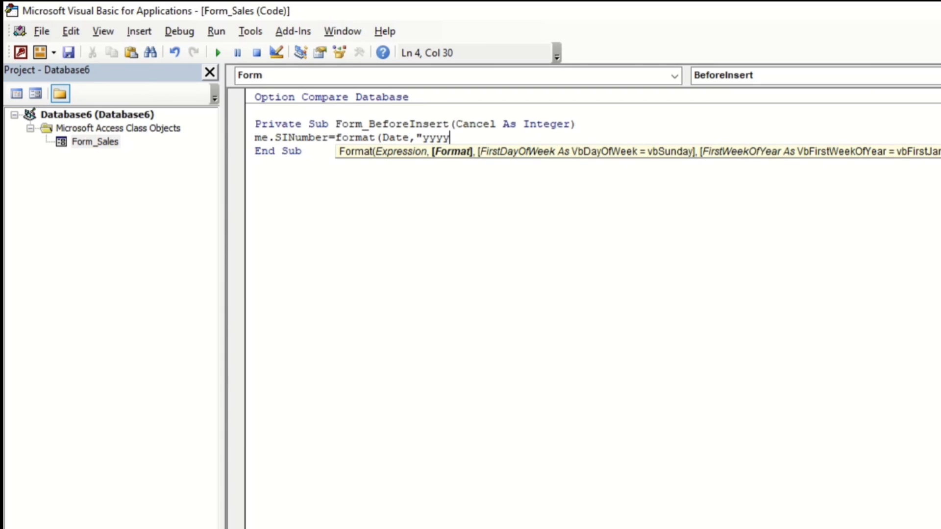
type("\"")
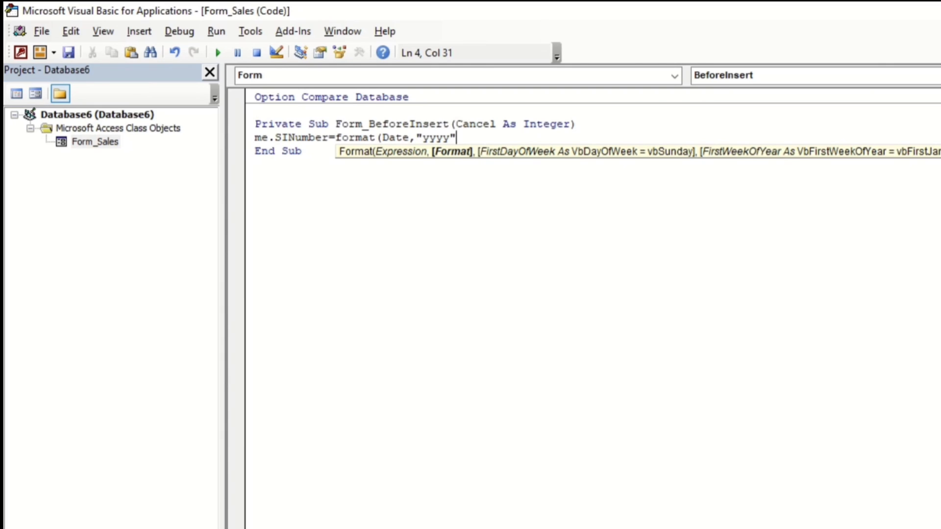
type(")")
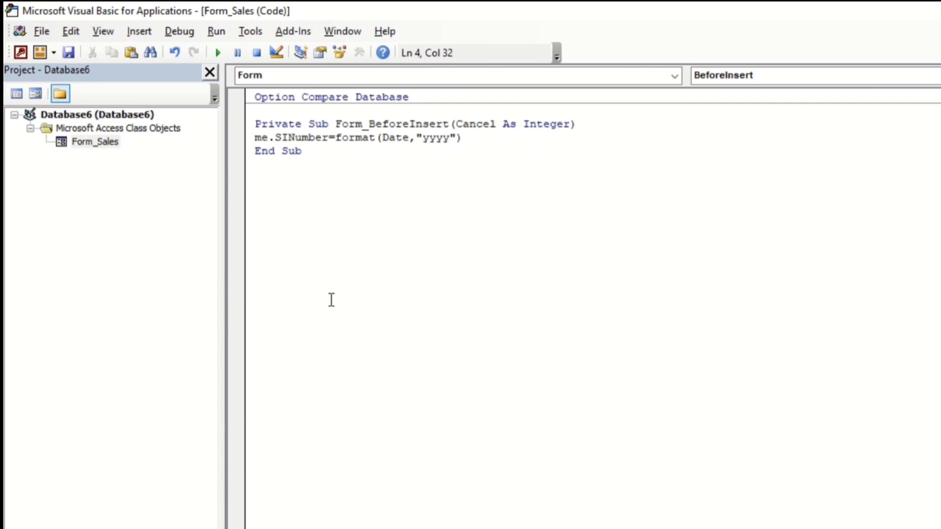
Append & "-" & Format(date,"mm") & to the SINumber line
type("&")
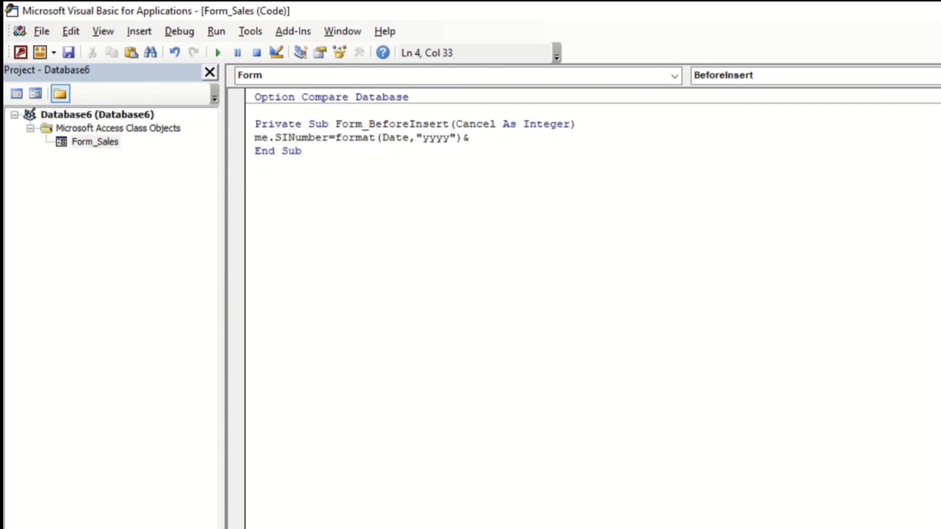
type("\"-\"")
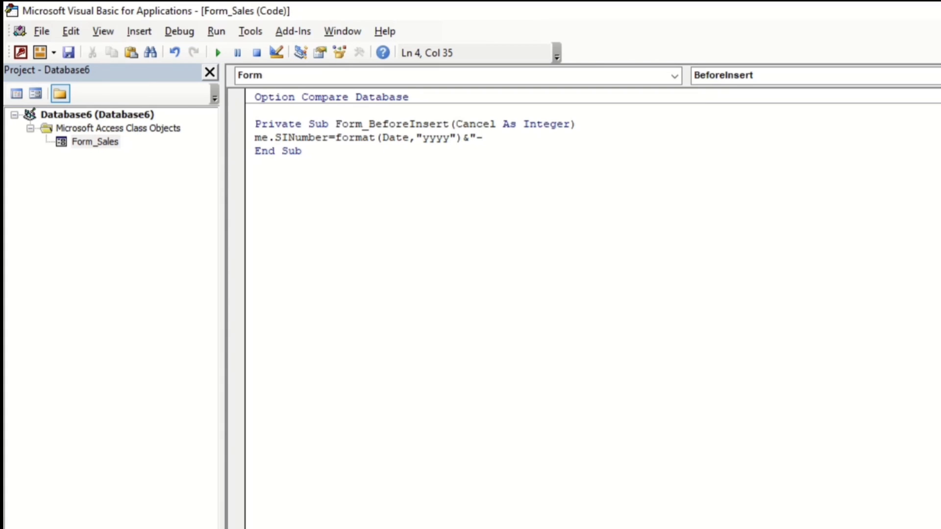
type("\"")
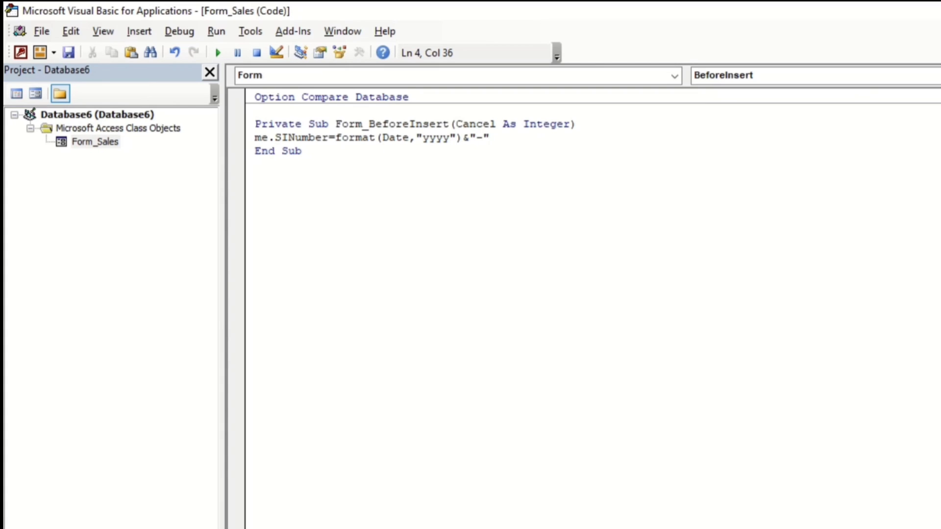
type("&")
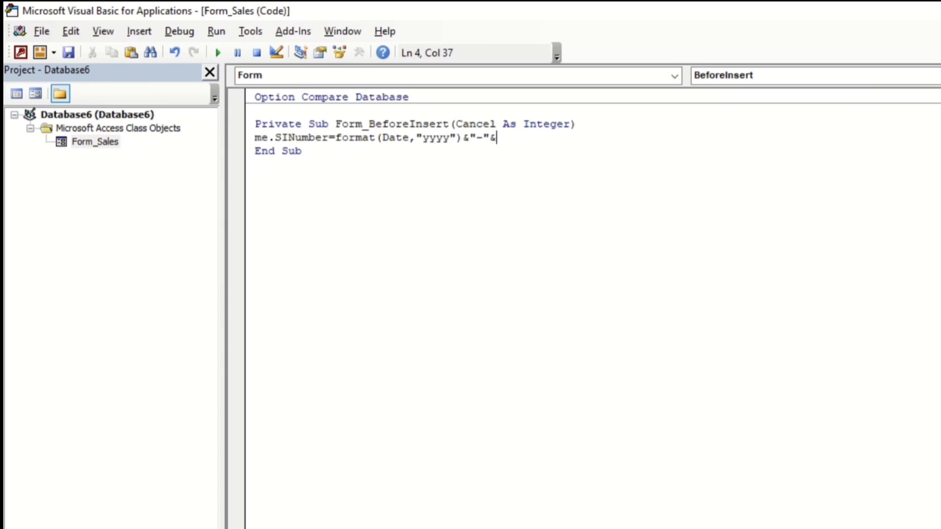
type("format")
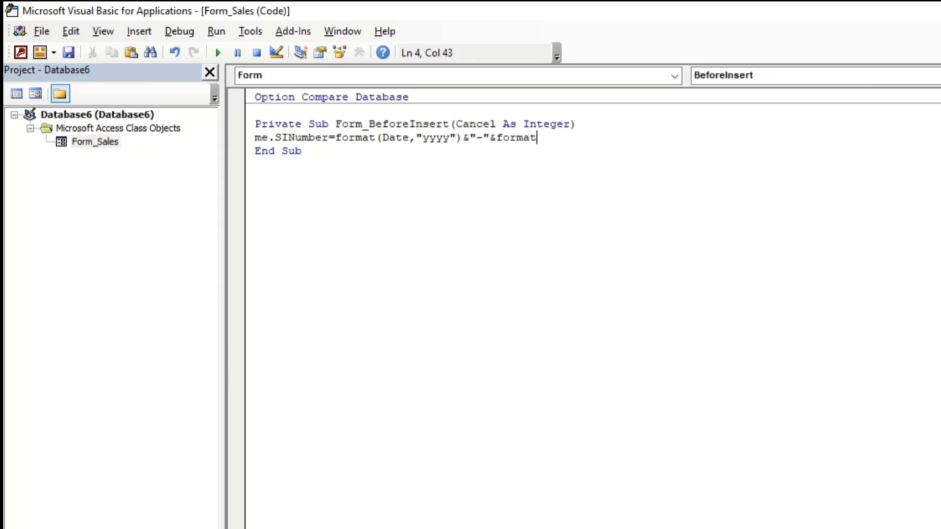
type("(")
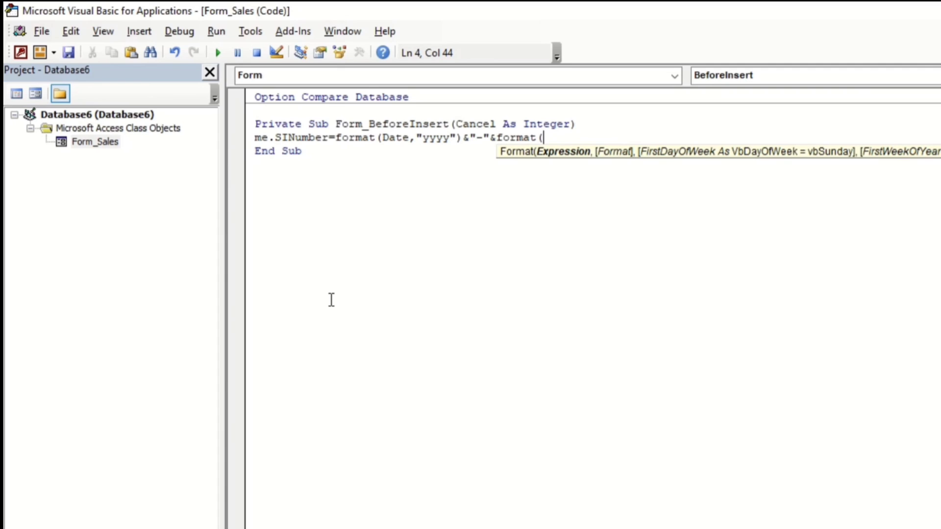
type("date,")
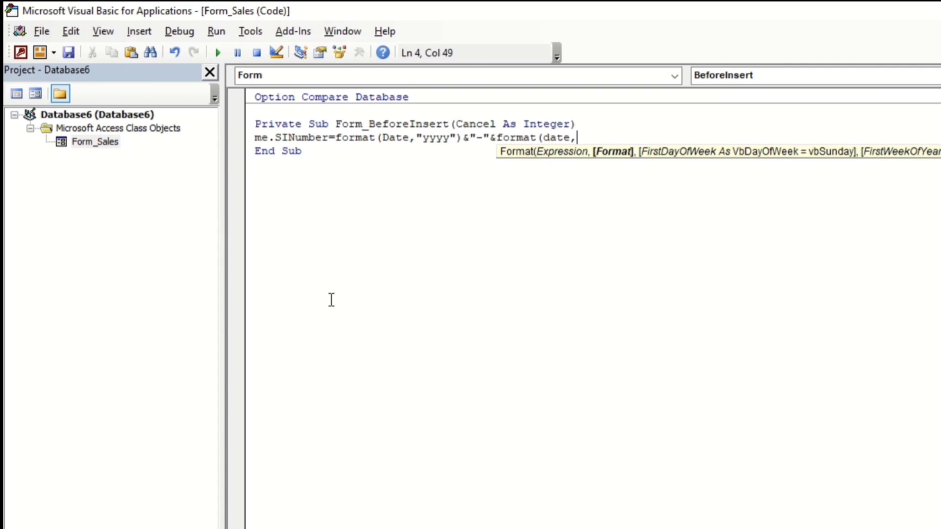
type("\"m")
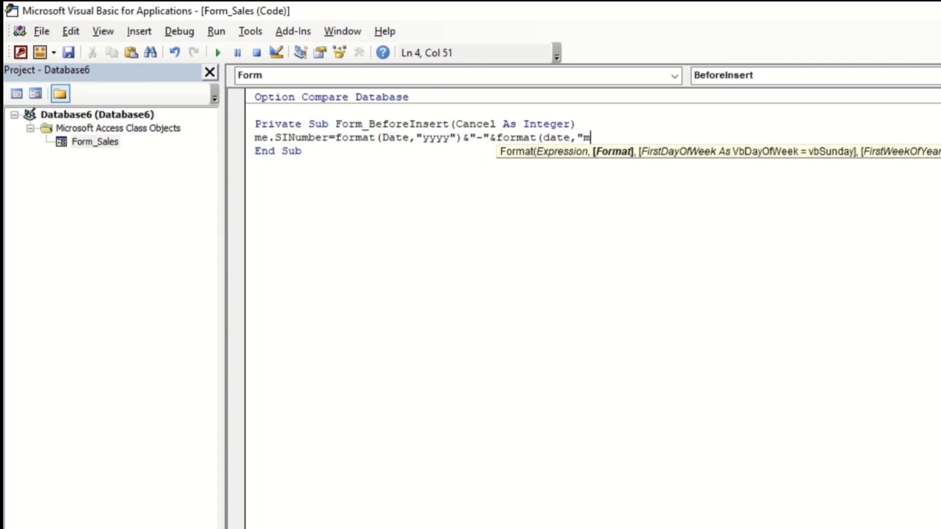
type("m")
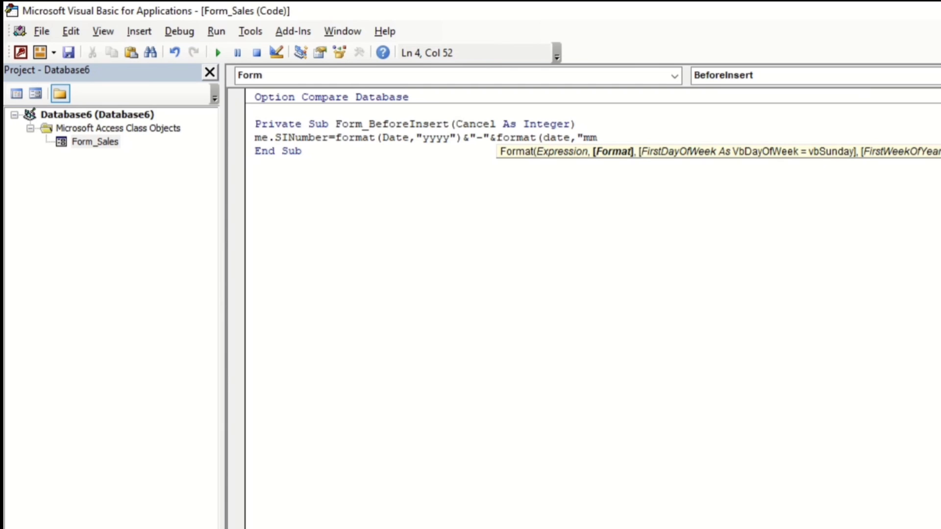
type("\")")
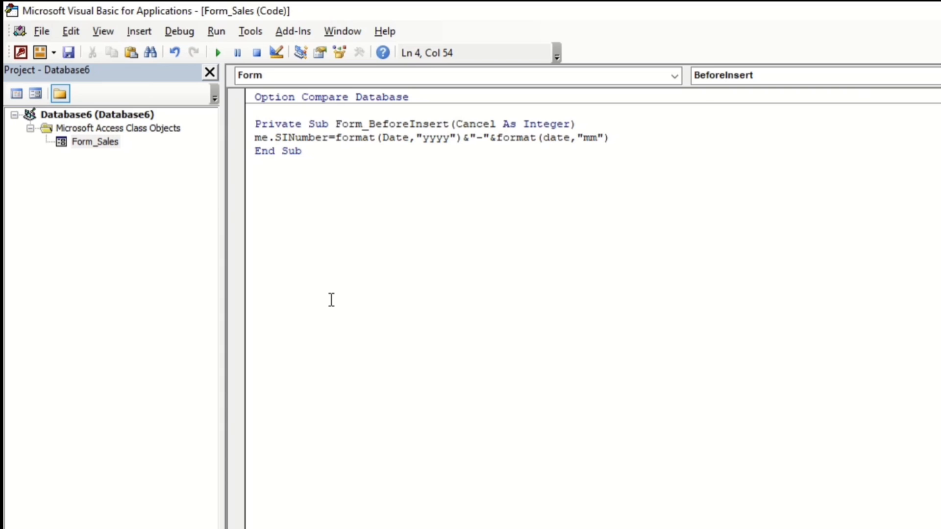
type("&")
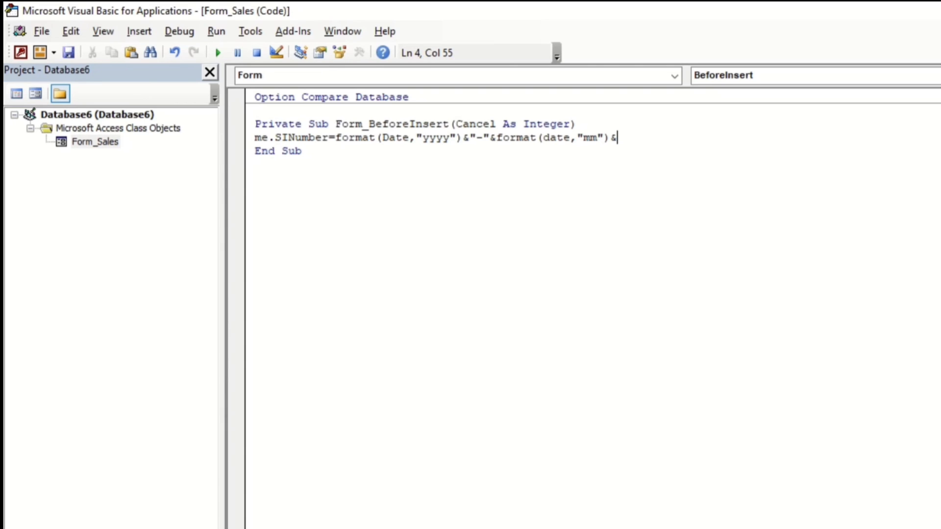
Append DMax(TransNumber, Sales) + 1 to the SINumber line and commit it
type("dm")
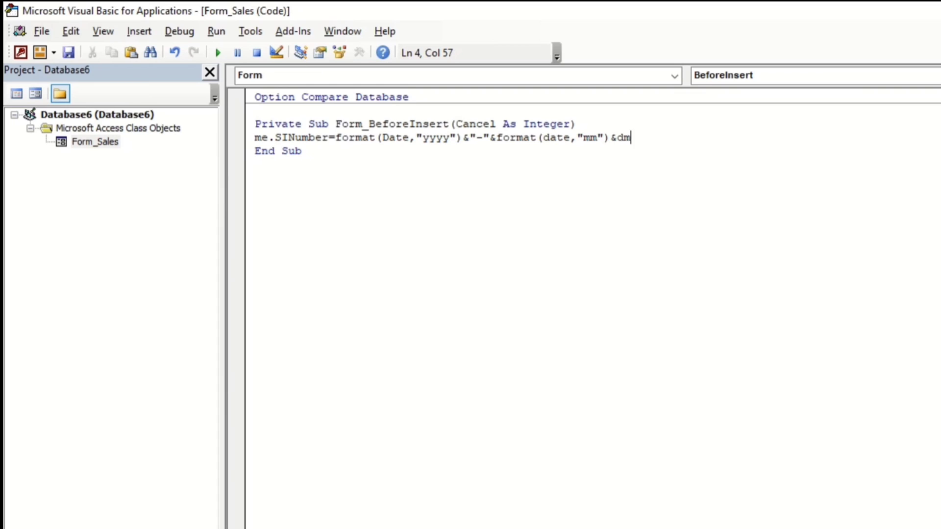
type("ax")
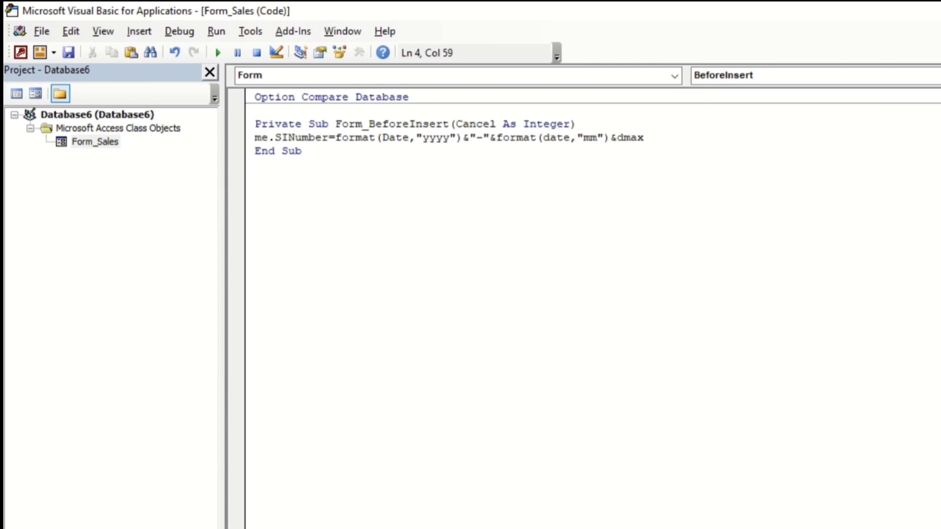
type("(")
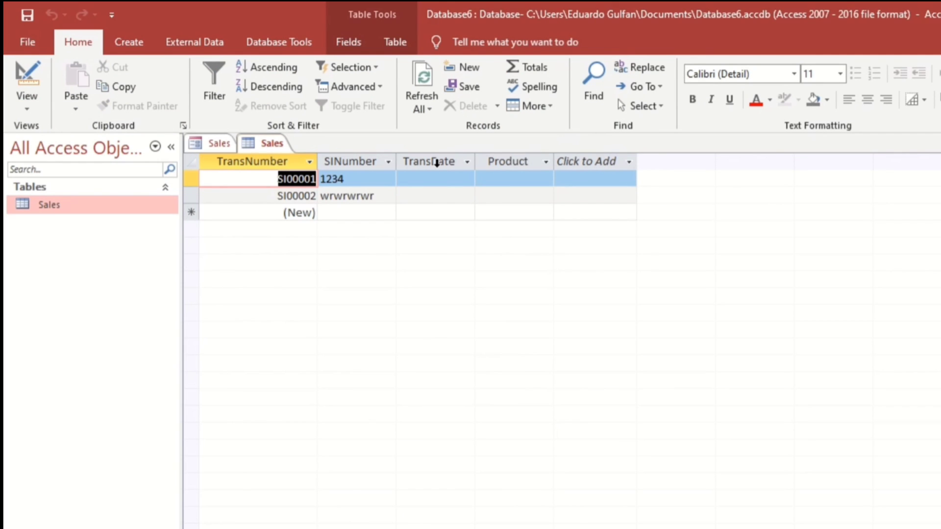
mouse_move(229, 170)
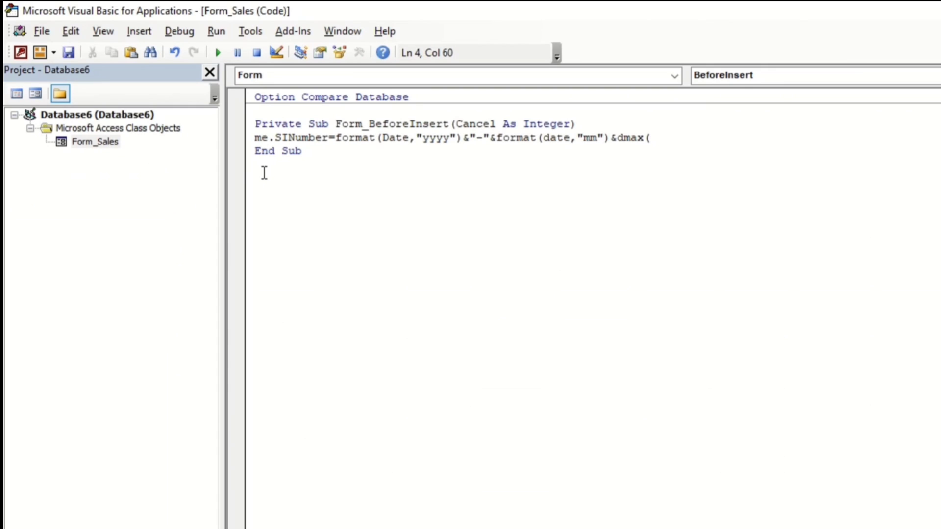
type("Trans")
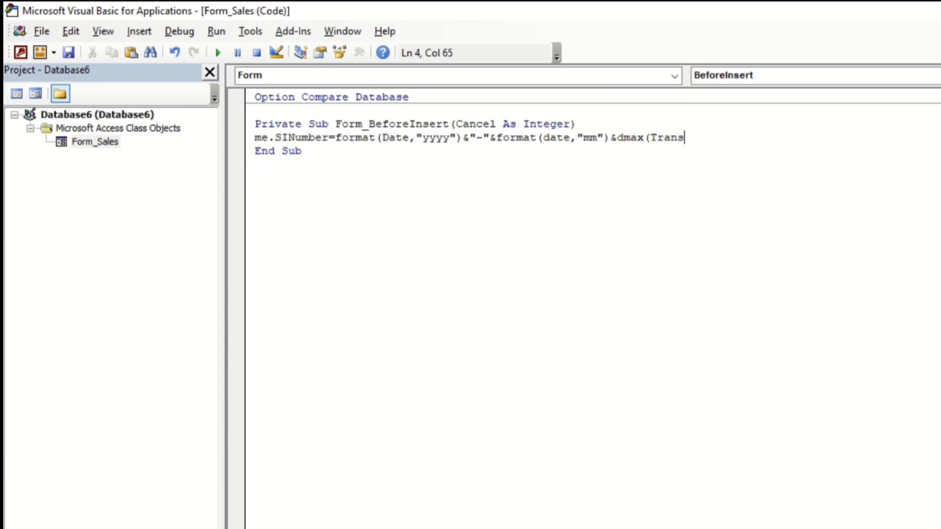
type("Number")
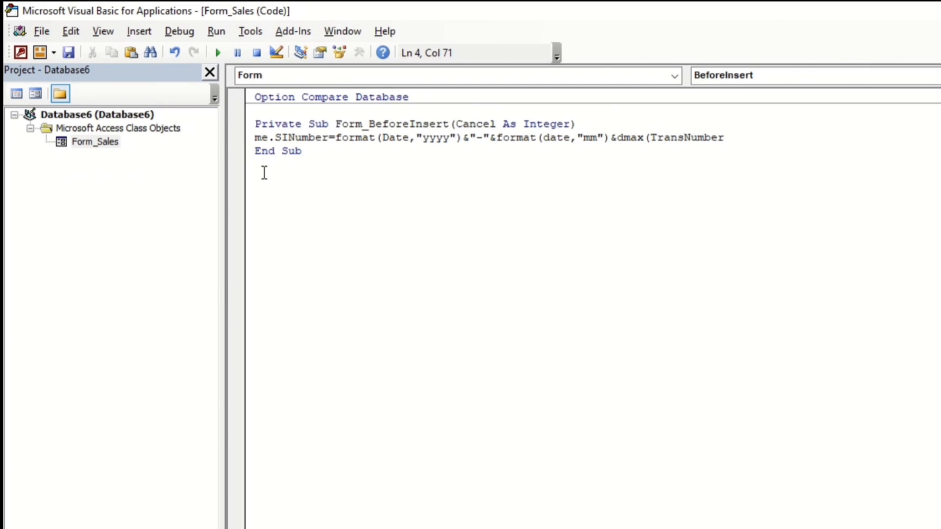
type(",")
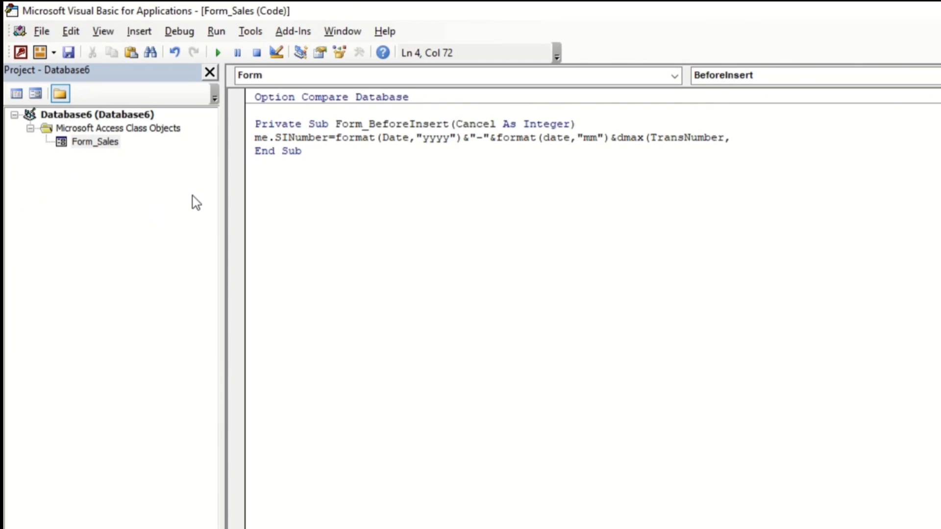
type("Sales")
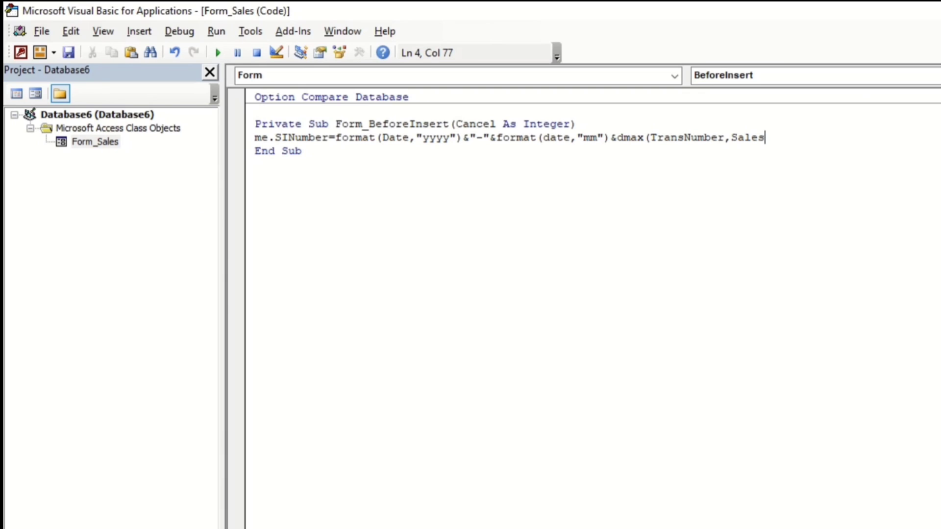
type(")")
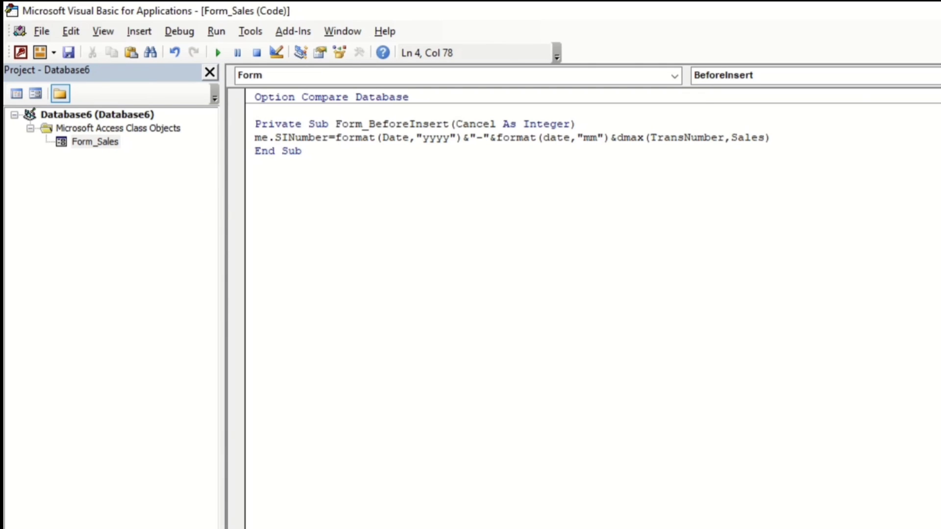
type("+")
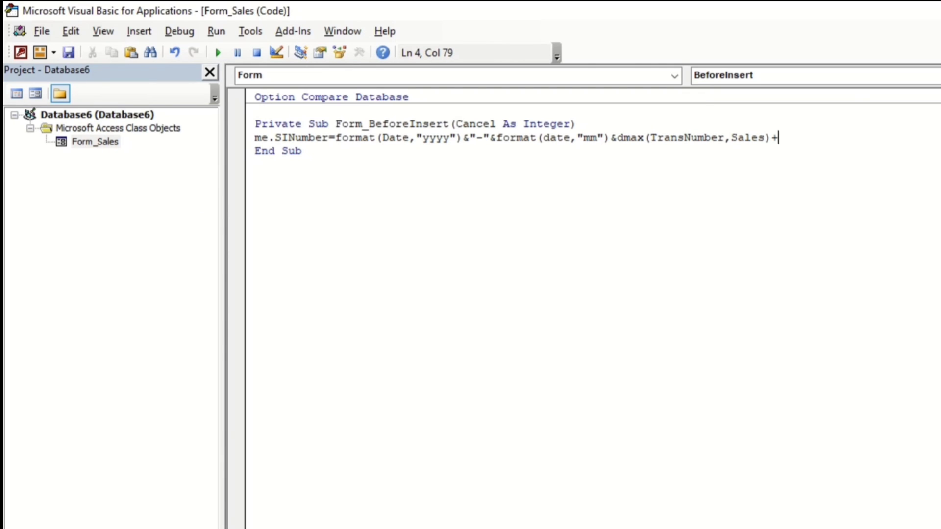
type("1")
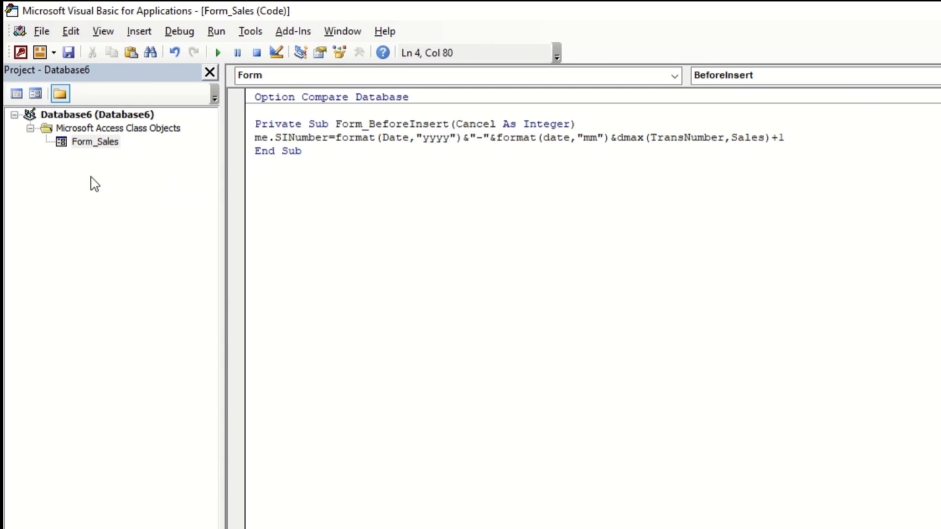
key("Return")
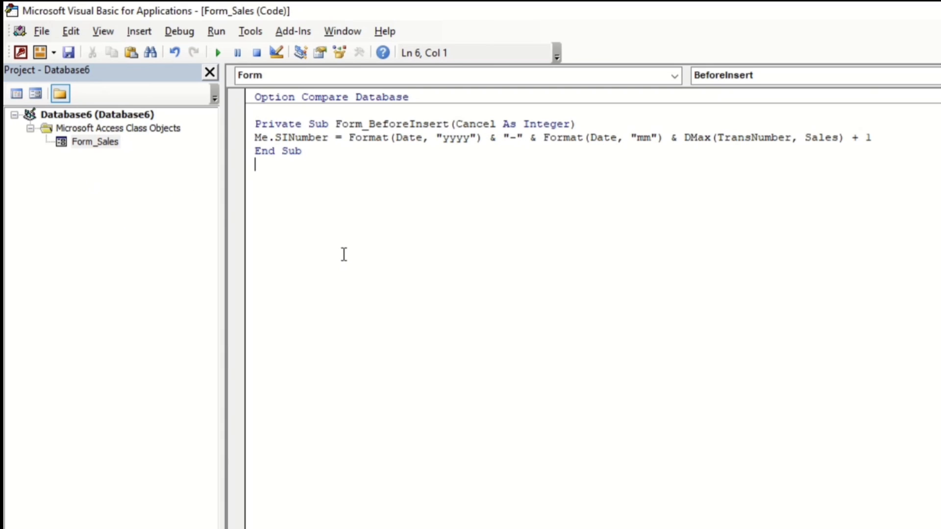
mouse_move(804, 166)
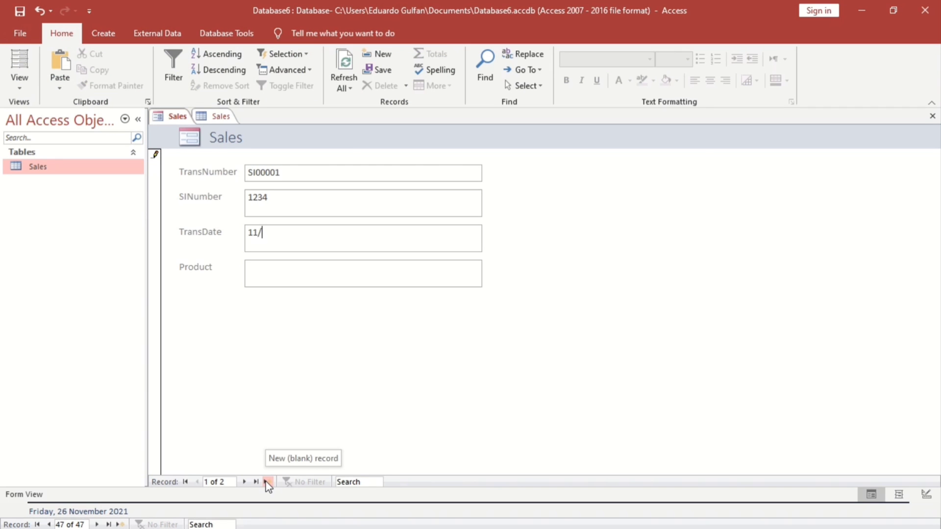
Go to a new record in Form View and debug run-time error 94
left_click(267, 481)
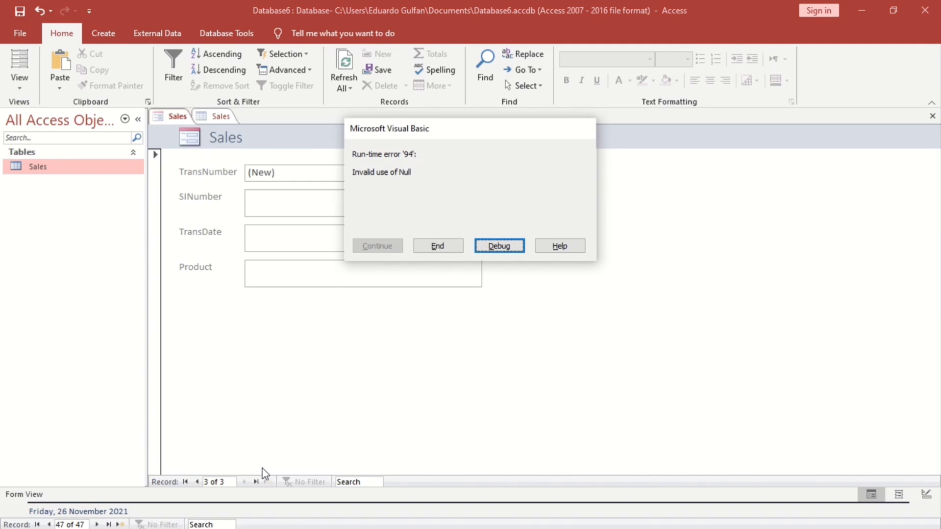
mouse_move(498, 246)
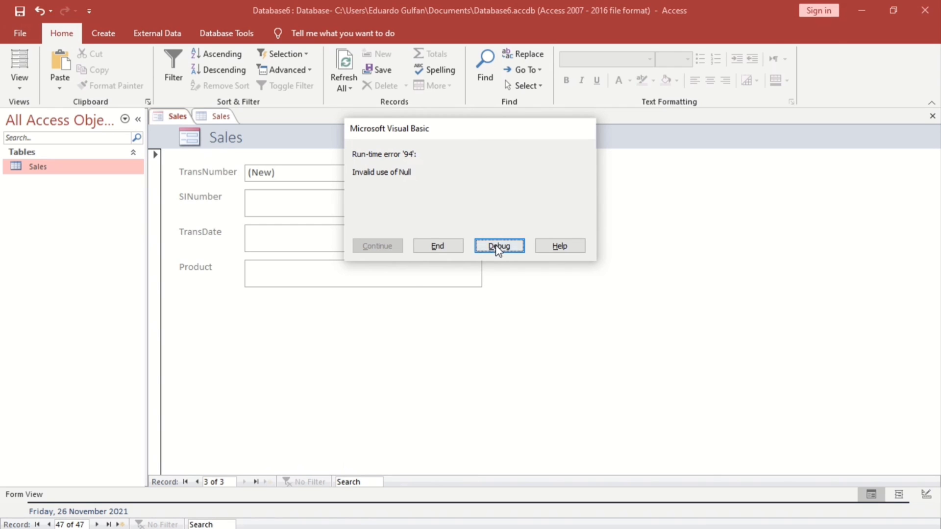
left_click(499, 245)
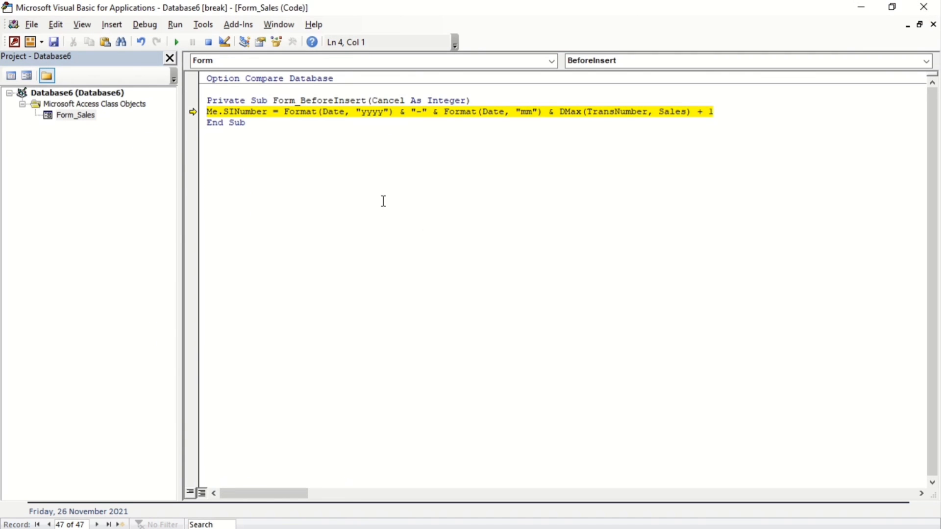
mouse_move(277, 118)
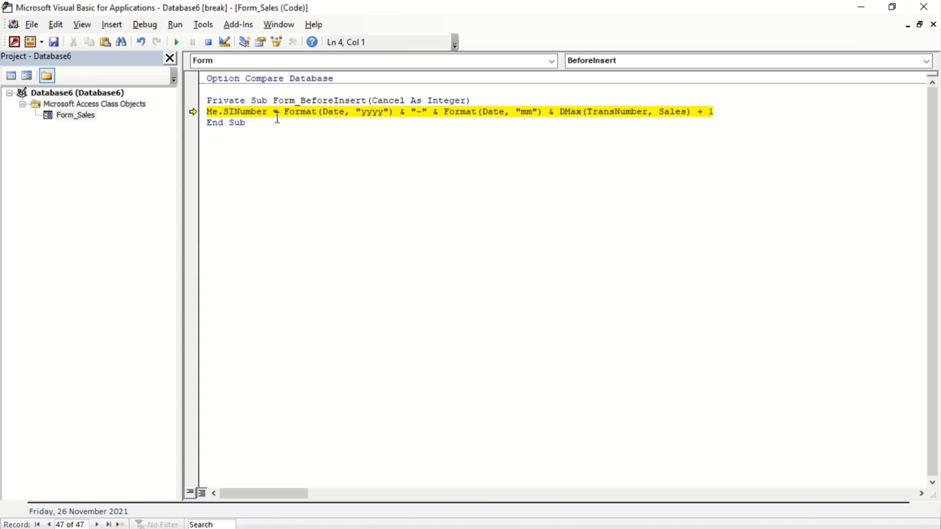
mouse_move(382, 118)
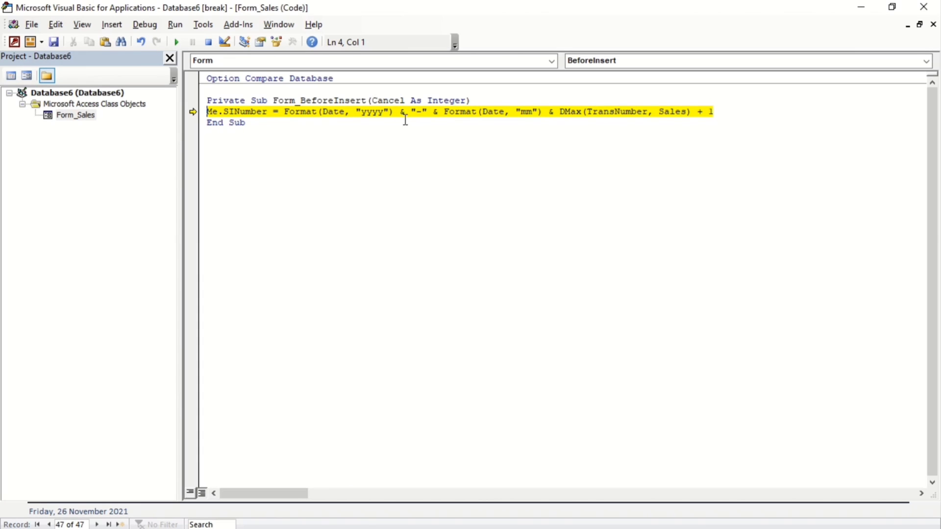
mouse_move(531, 118)
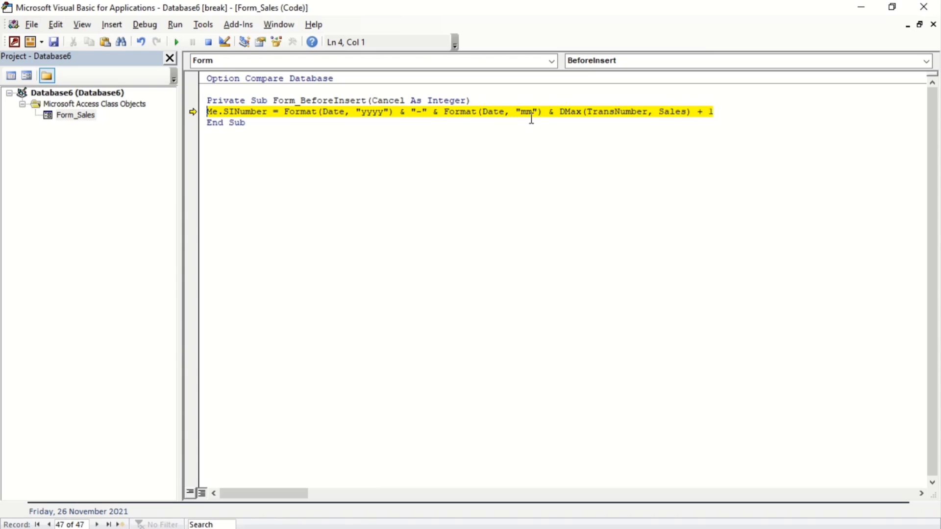
Quote the DMax arguments as "TransNumber" and "Sales" in the VBA code
left_click(587, 111)
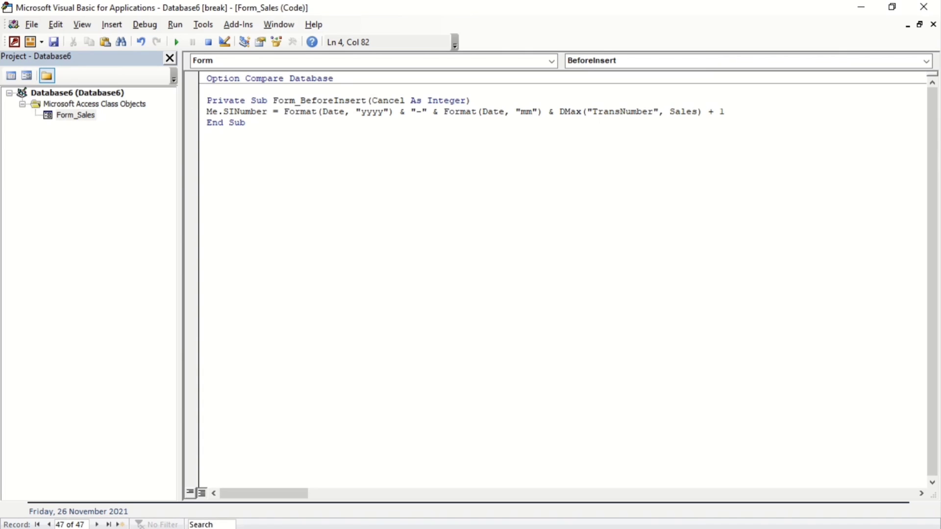
left_click(673, 112)
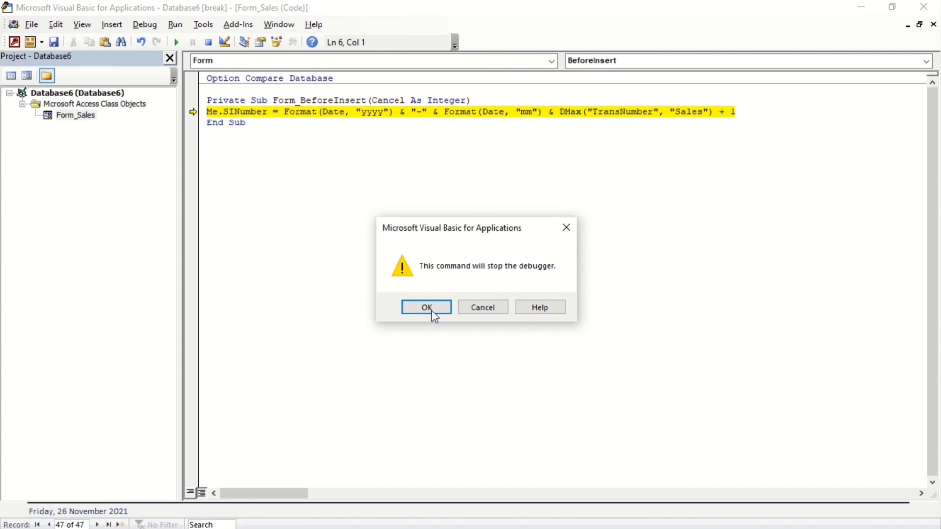
Stop the debugger, enter TransDate 11/12/21, and begin a fourth sales record
left_click(425, 307)
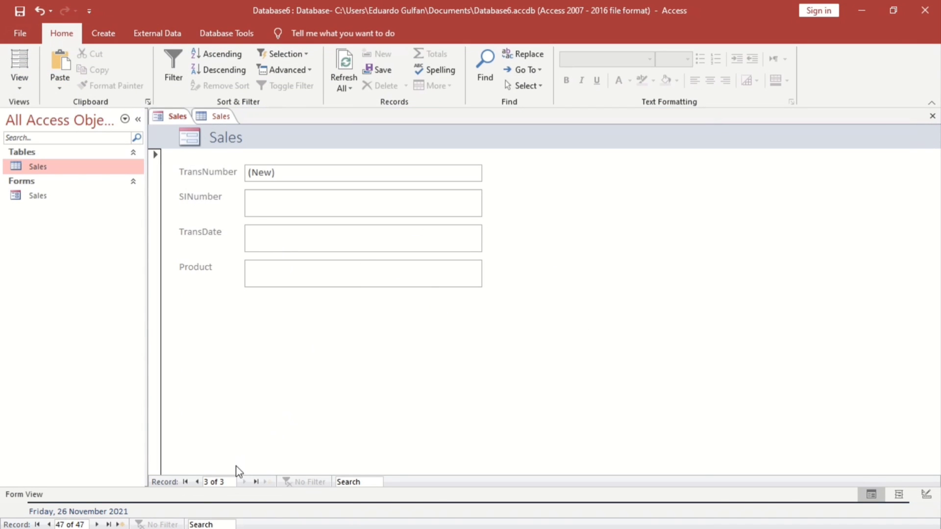
left_click(362, 237)
type("11")
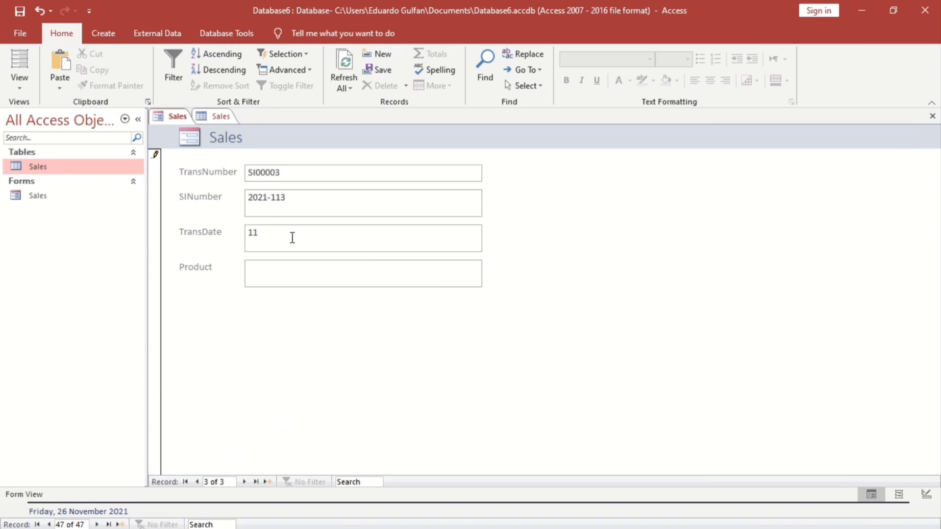
type("/")
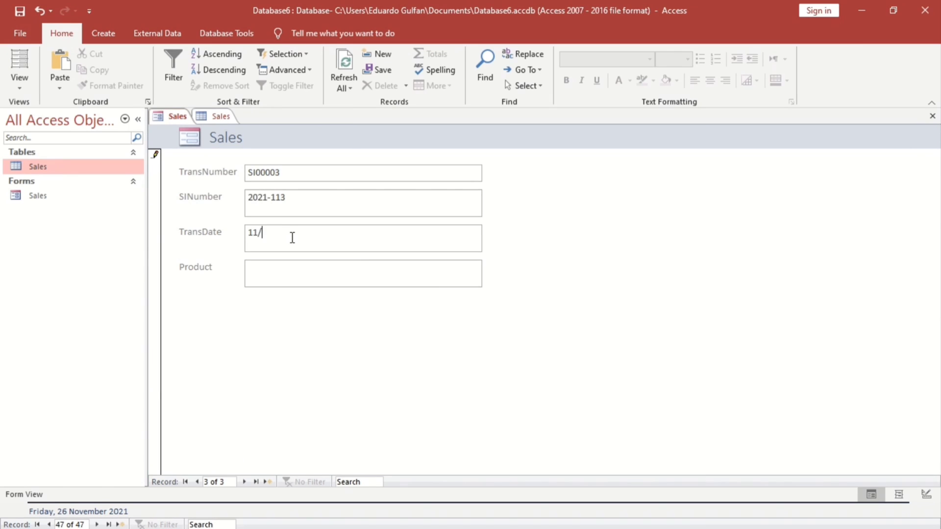
type("1")
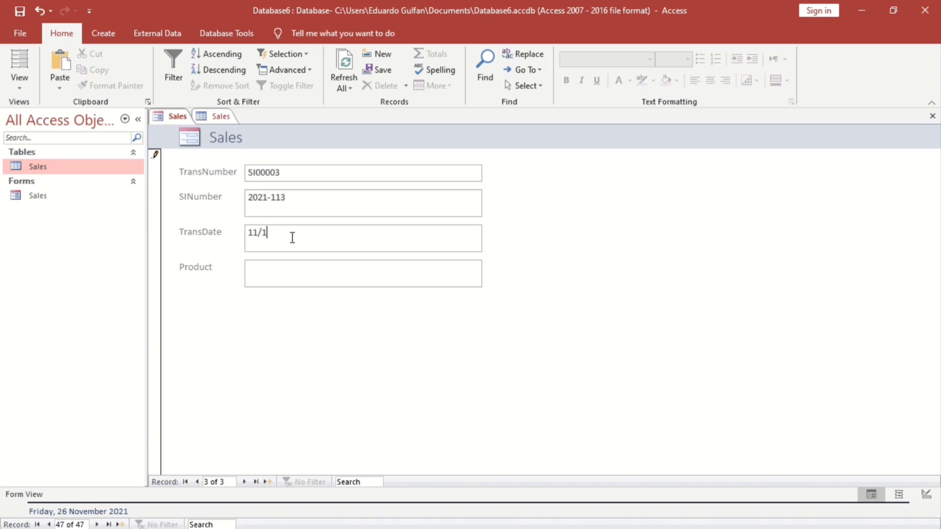
type("2/21")
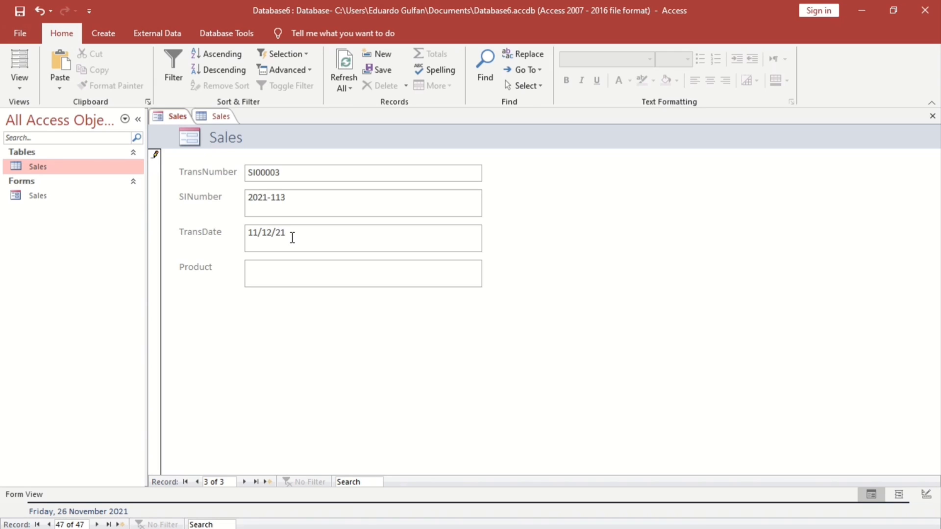
mouse_move(212, 486)
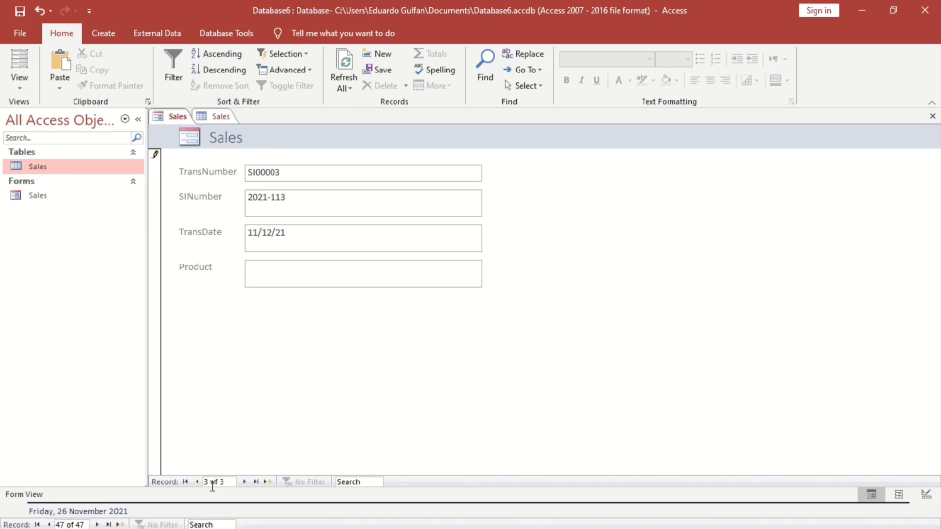
left_click(254, 482)
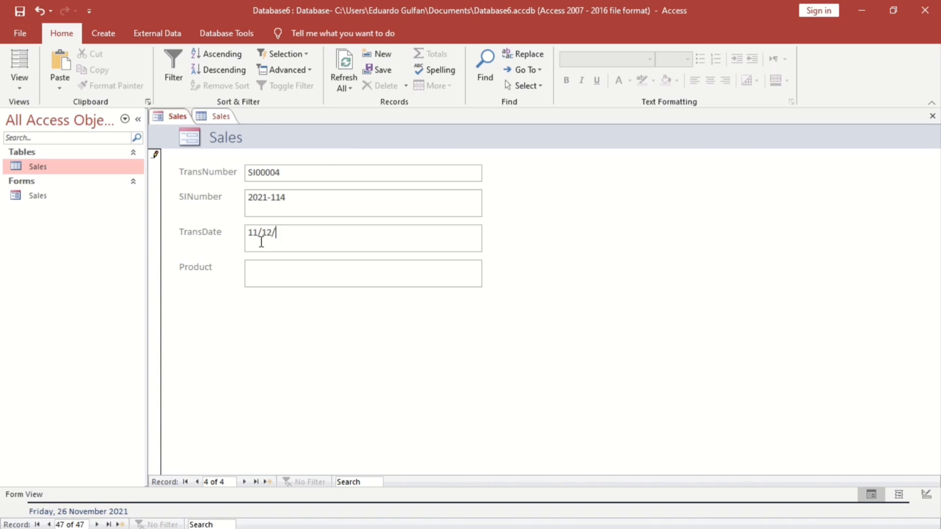
type("21")
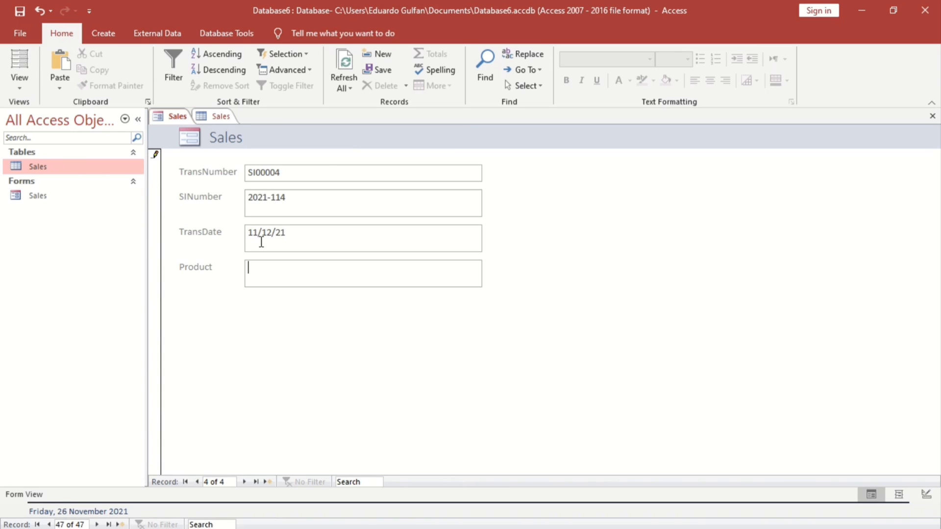
mouse_move(568, 291)
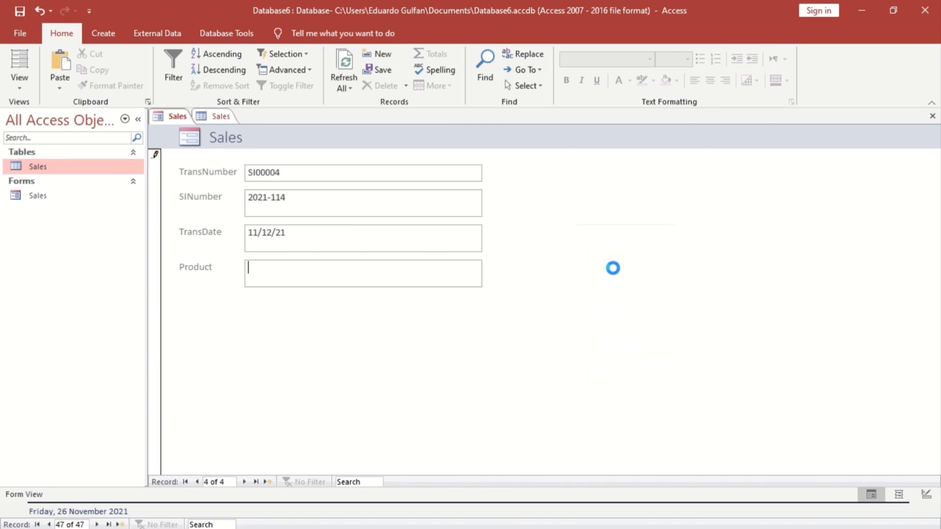
Open the Before Insert event code and prefix the SINumber expression with "SI" &
left_click(914, 493)
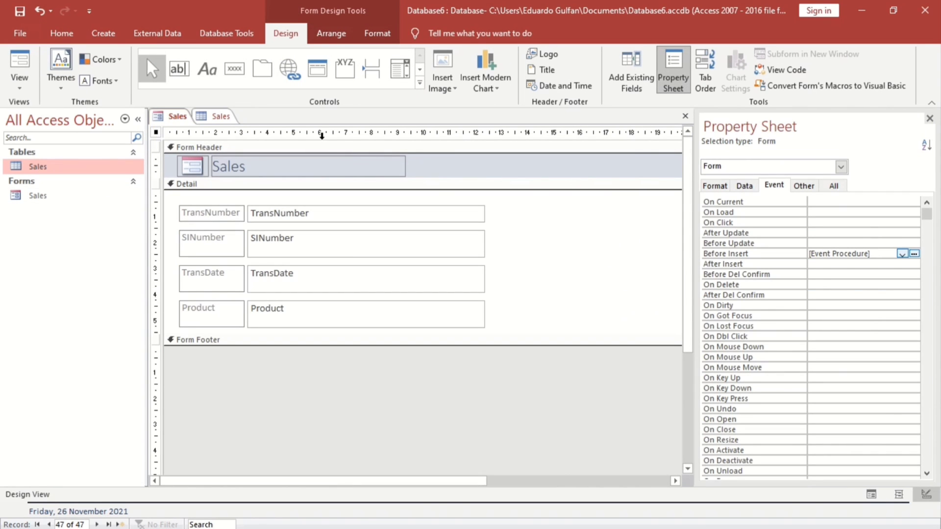
left_click(913, 253)
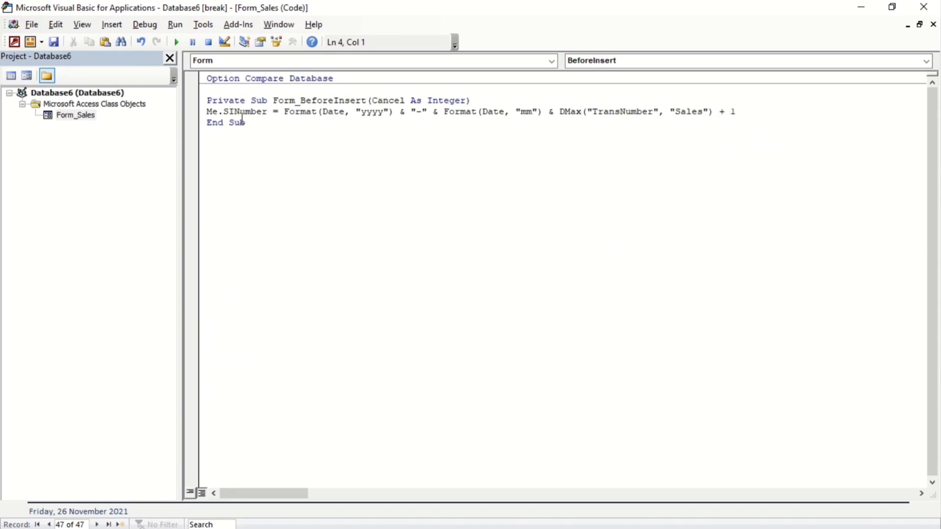
left_click(365, 131)
type("\"SI")
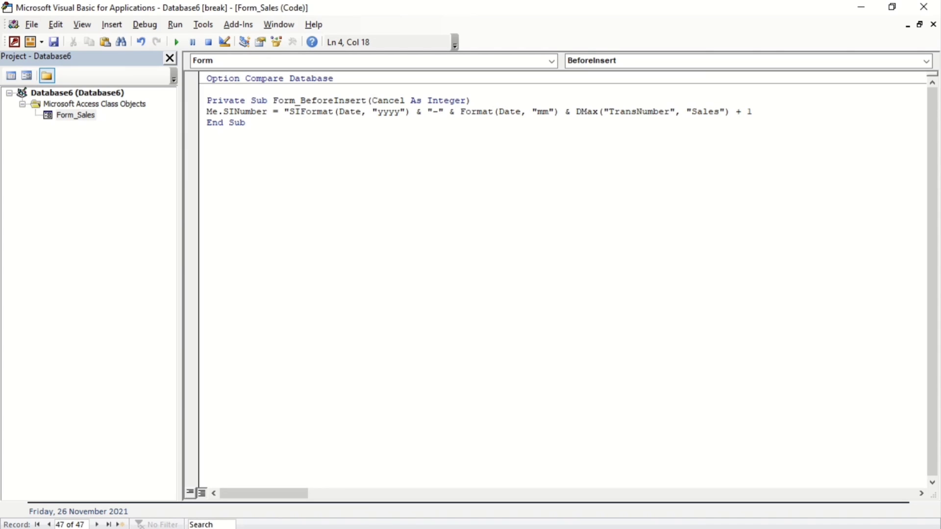
type("\"&")
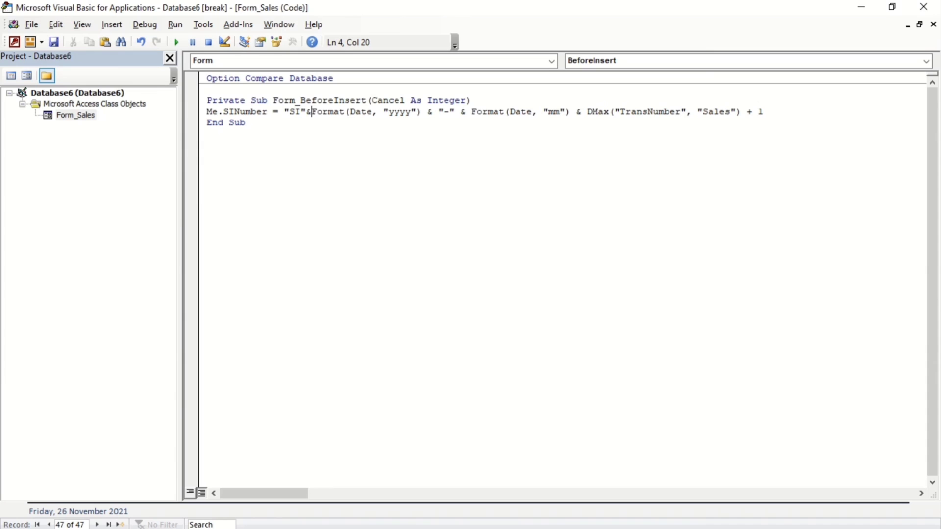
mouse_move(388, 151)
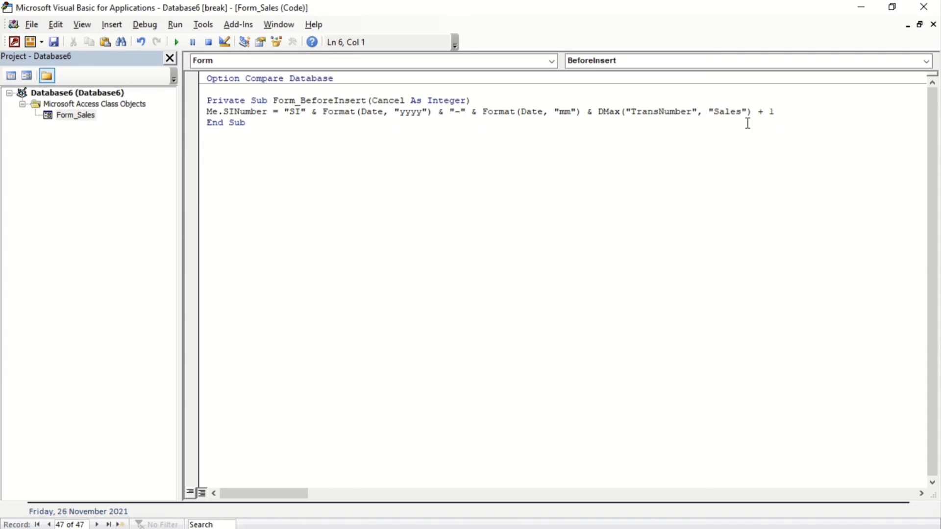
Wrap DMax(...)+1 in Format with a "0000" four-digit pattern
left_click(599, 112)
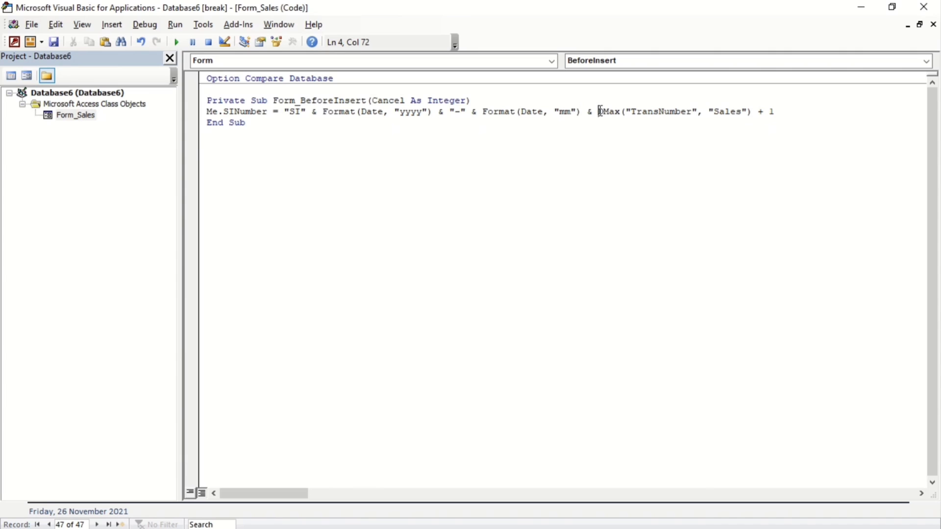
type("format(")
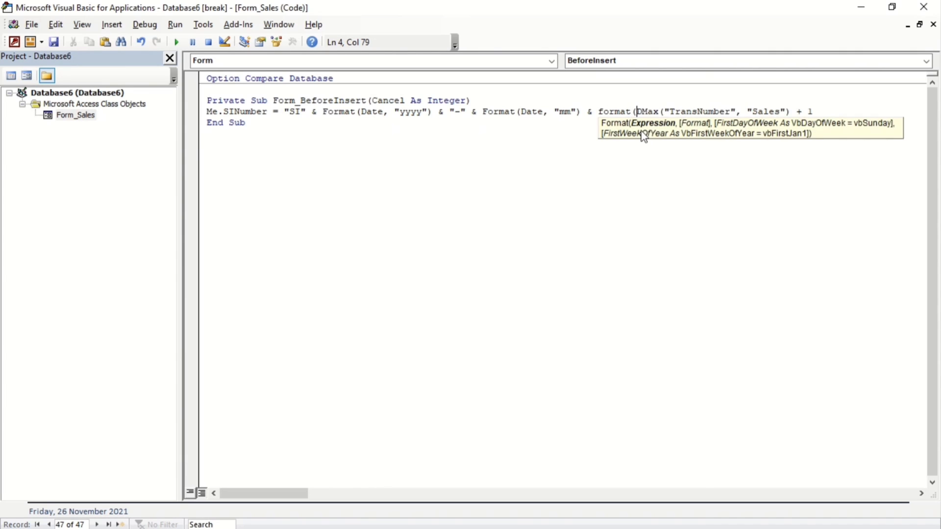
left_click(826, 111)
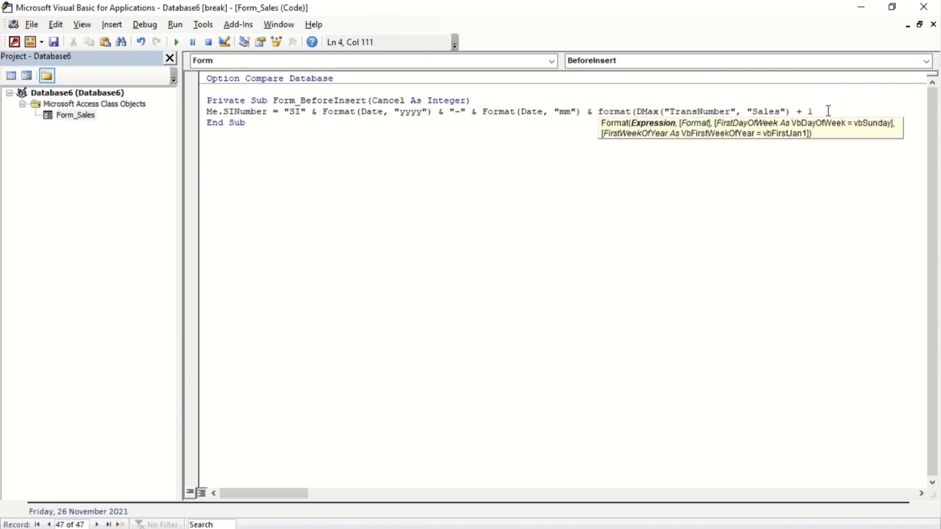
type(",")
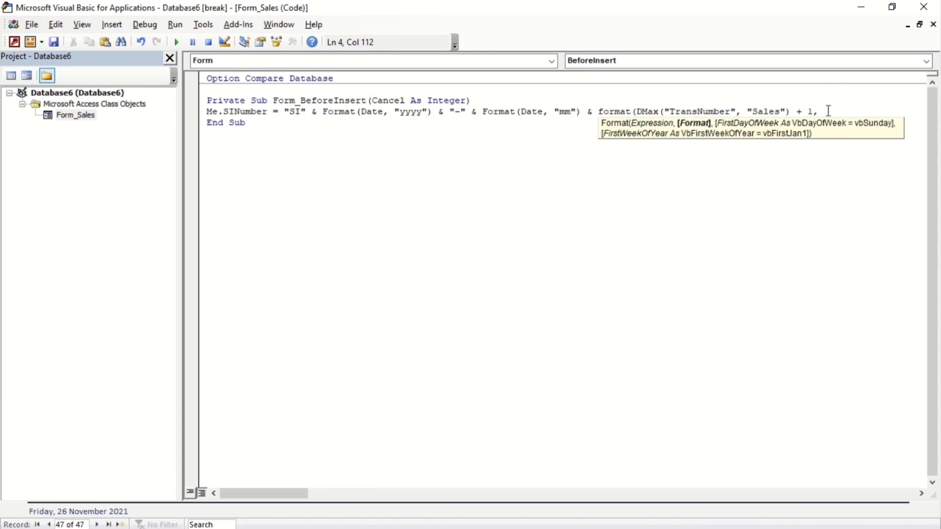
type("\"0000\")")
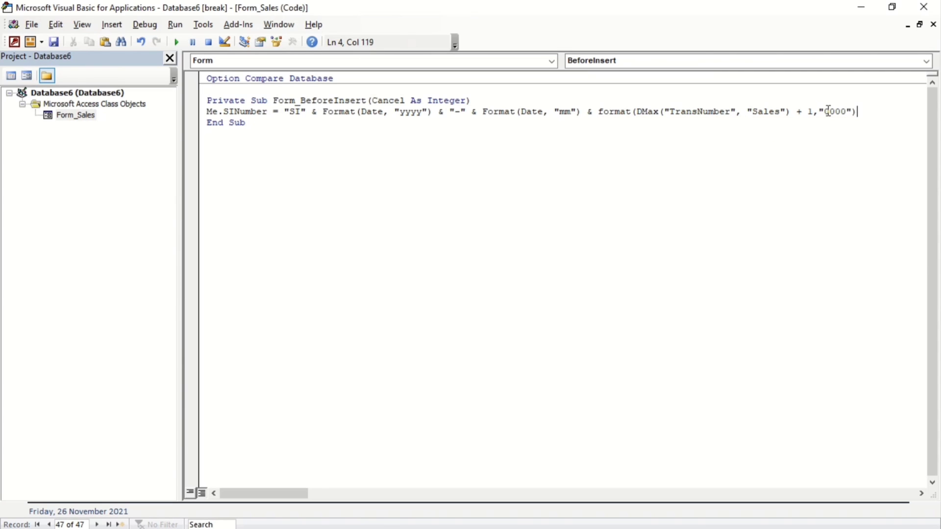
key("Return")
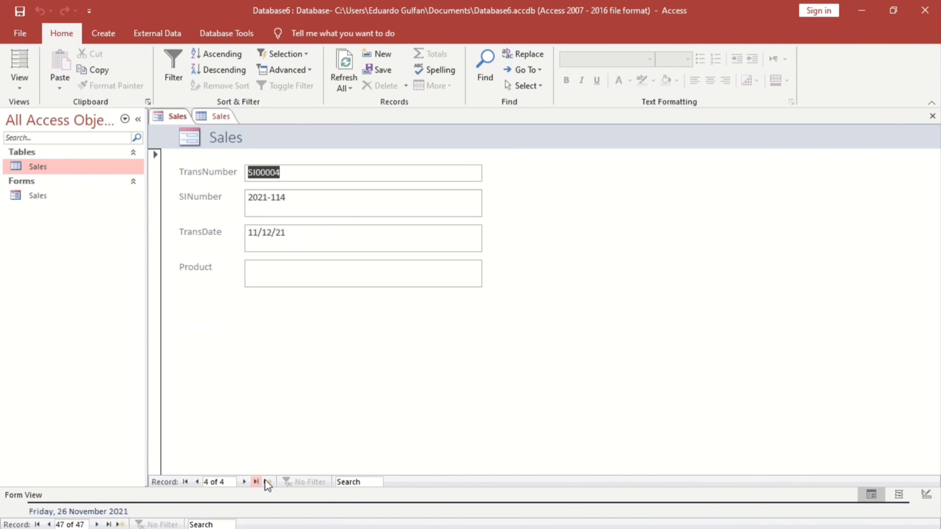
left_click(256, 481)
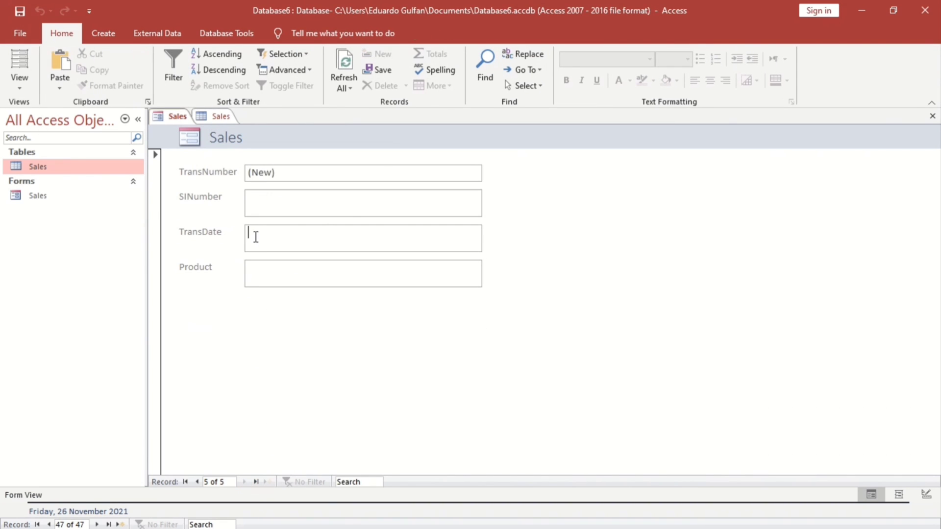
type("11")
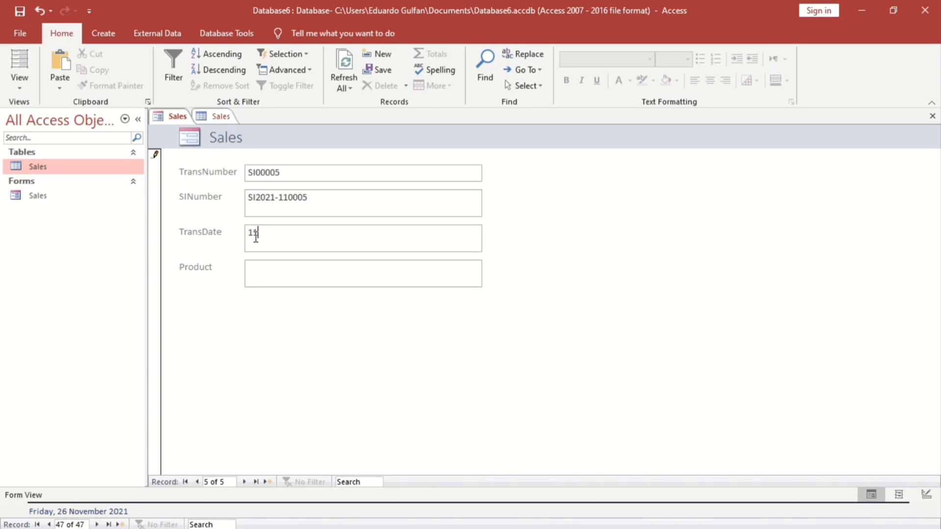
type("1")
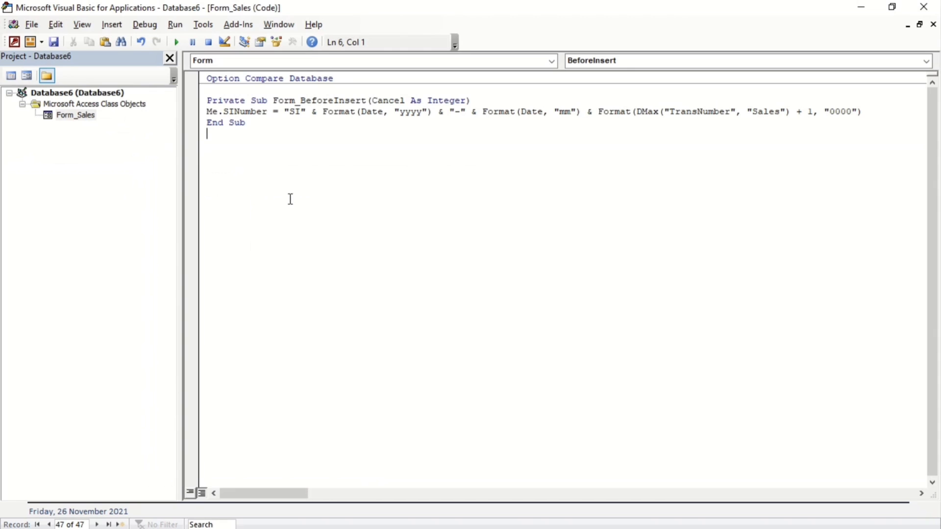
mouse_move(515, 122)
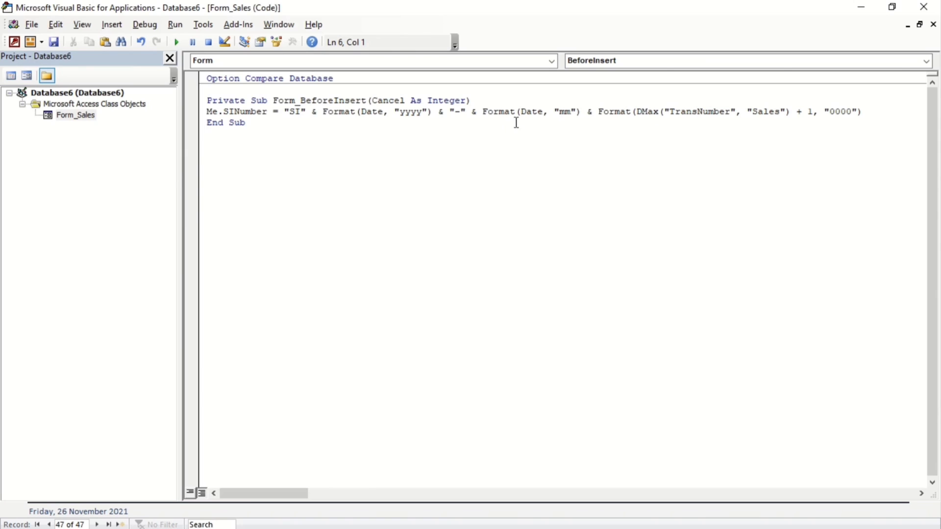
mouse_move(585, 112)
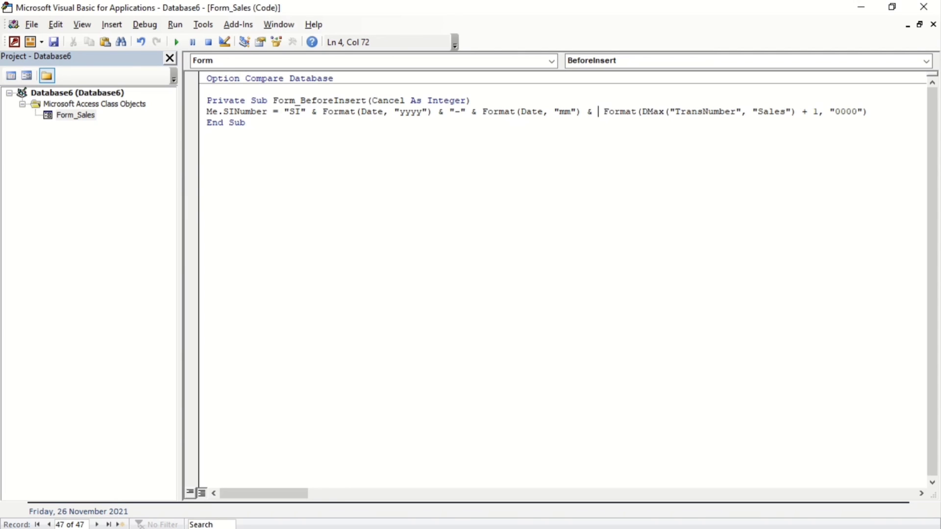
Insert "-" & between the month and padded number in the SINumber code
type("\"-\"")
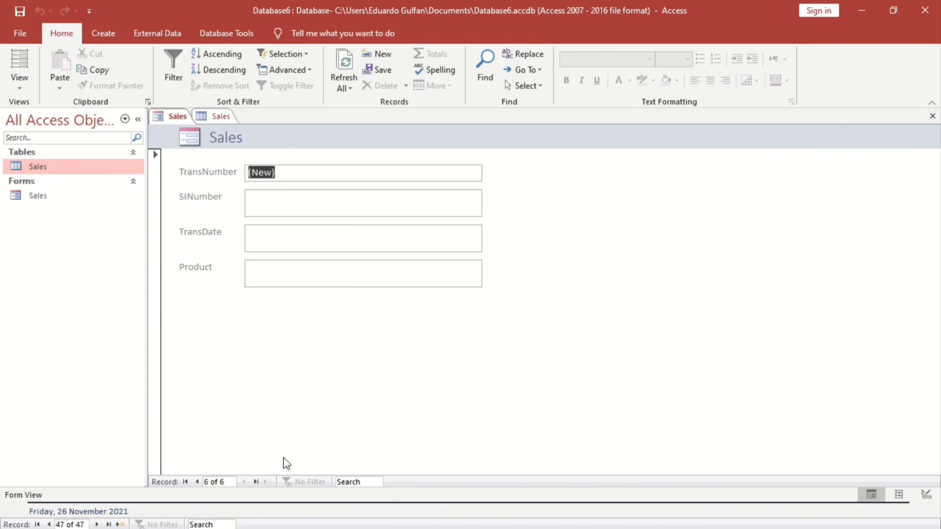
left_click(361, 237)
type("12")
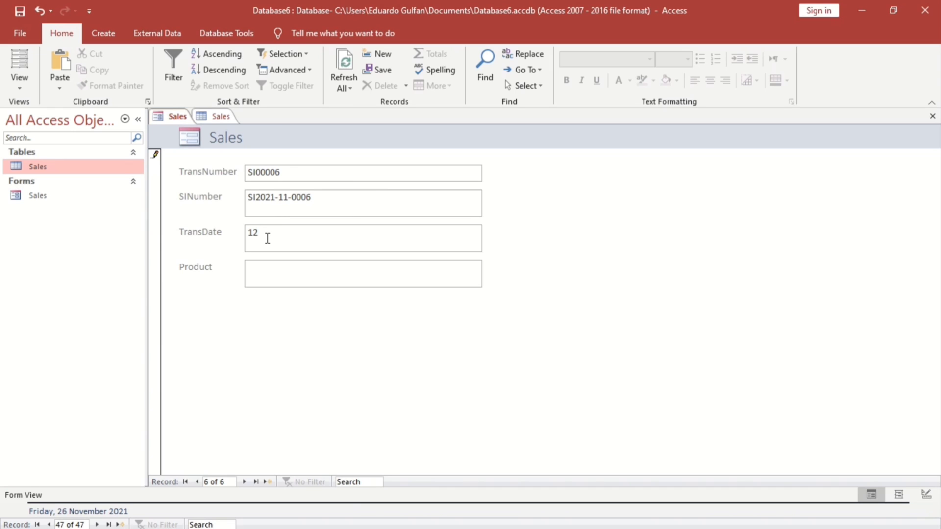
type("/12/12")
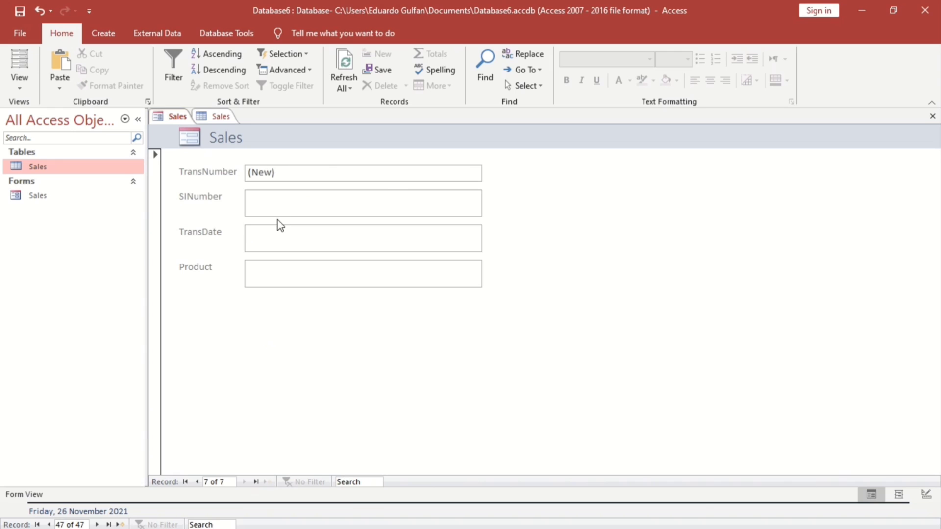
type("12/12")
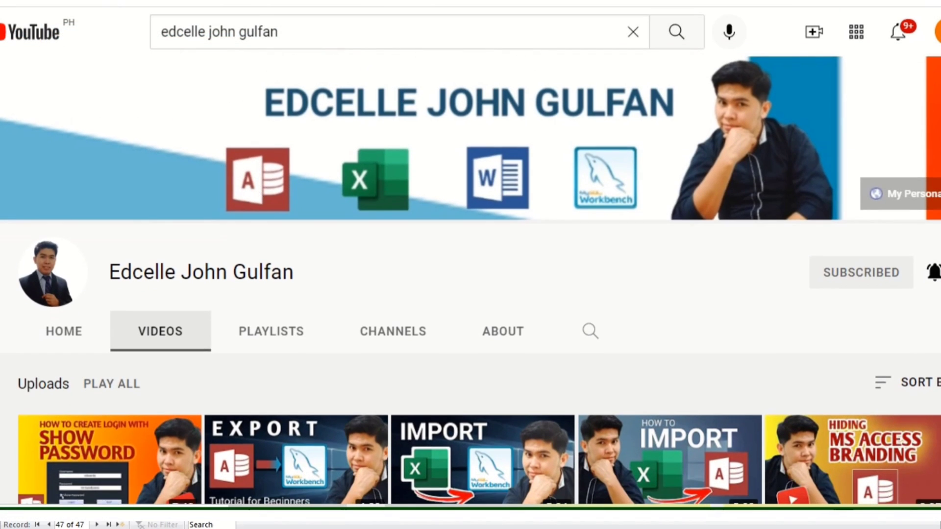
scroll("down", 3)
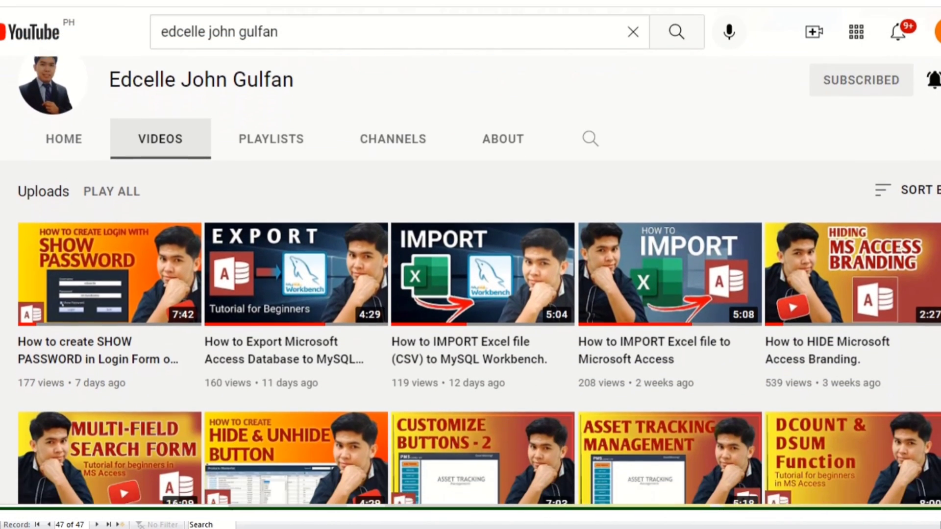
scroll("down", 3)
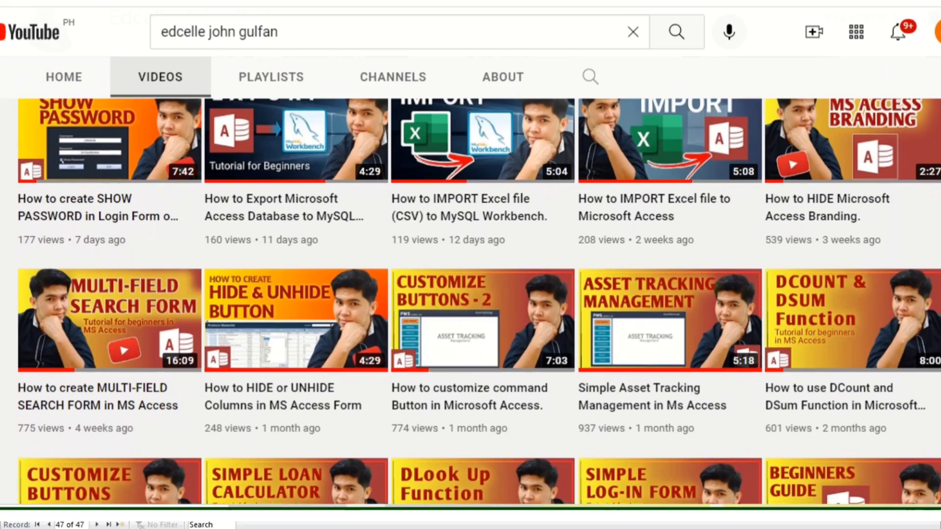
scroll("down", 3)
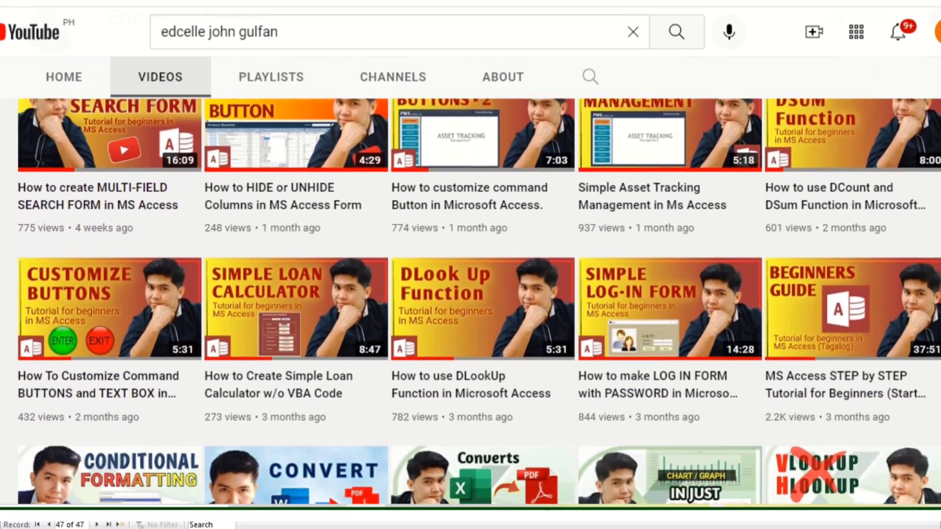